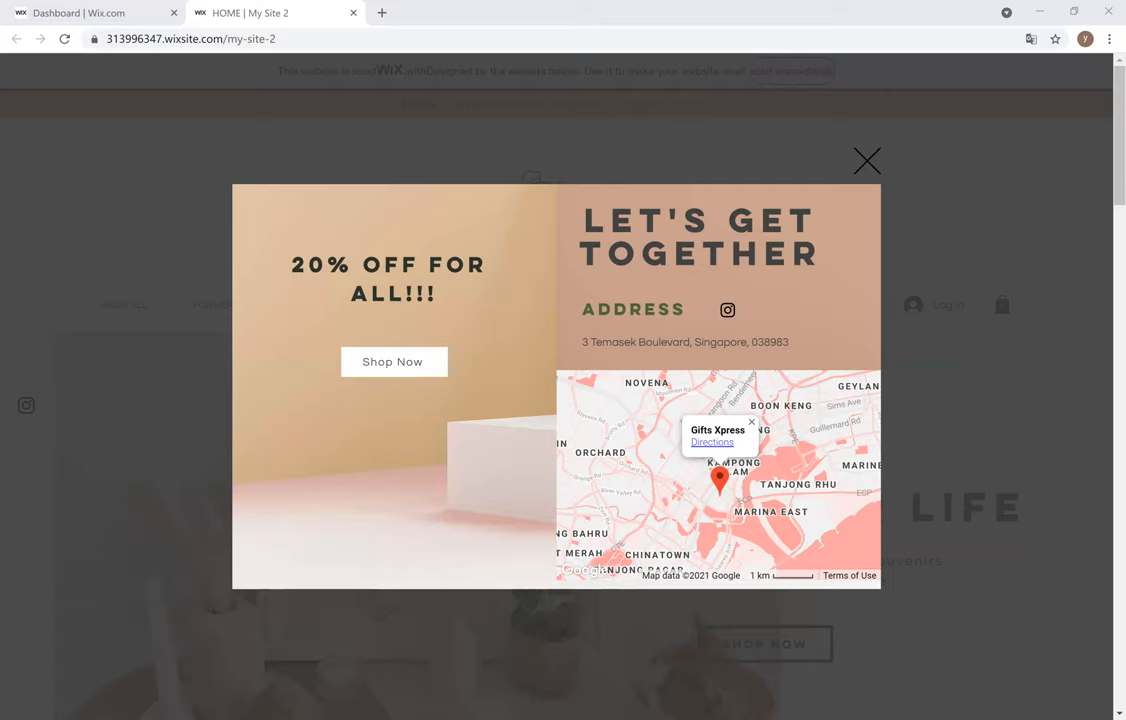
mouse_move(828, 232)
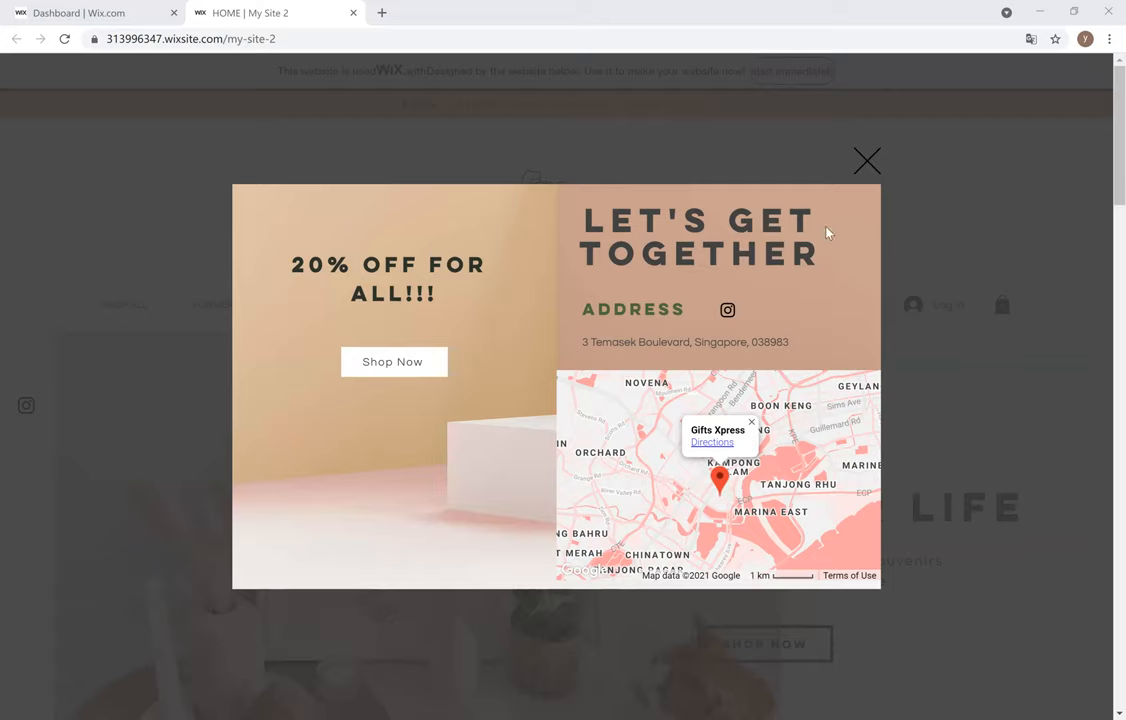
mouse_move(606, 365)
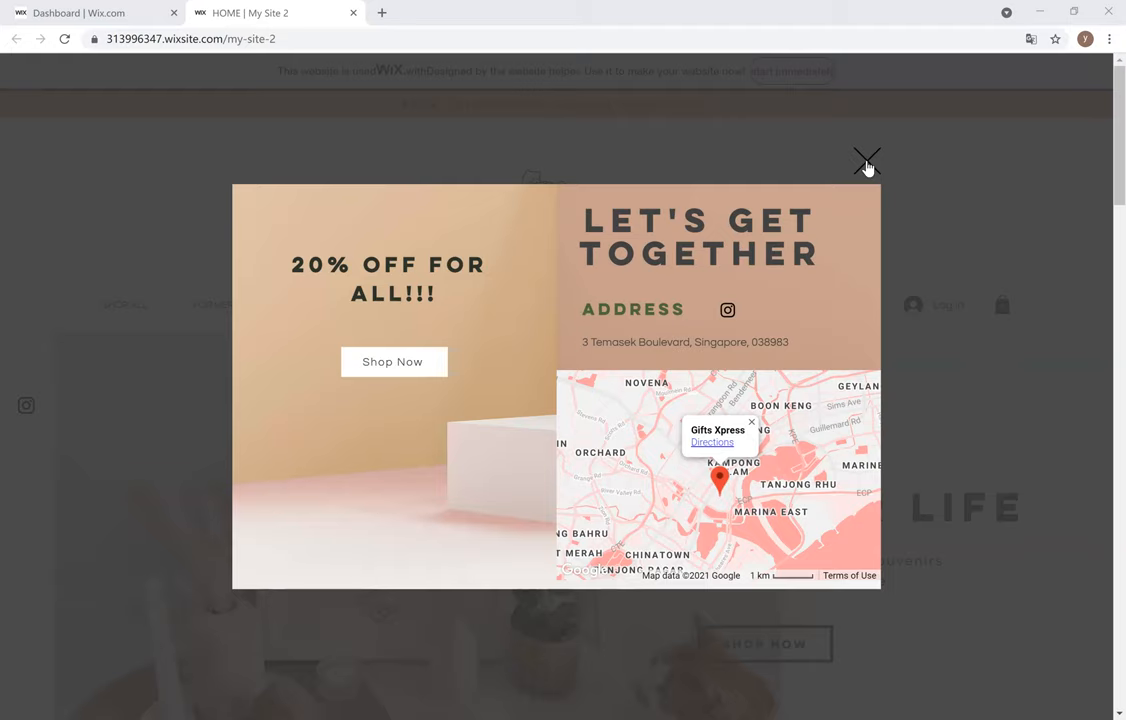
Close the 20% off popup and scroll past Best Sellers and About Us to Summer Sales
left_click(866, 160)
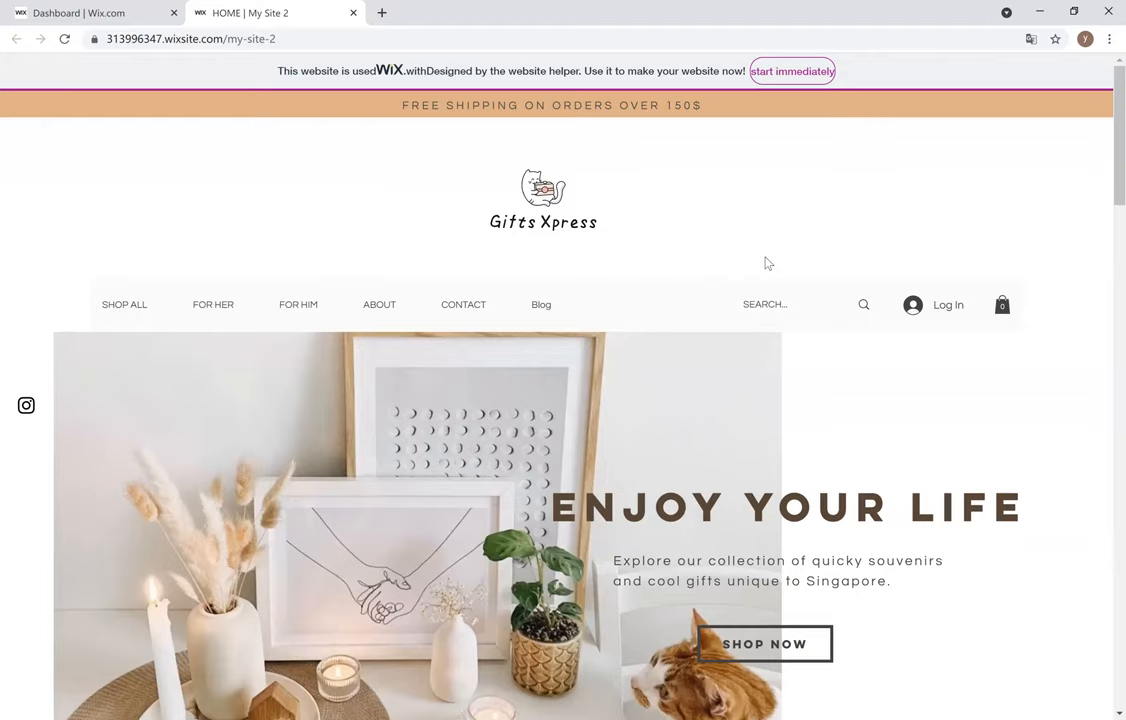
scroll("down", 3)
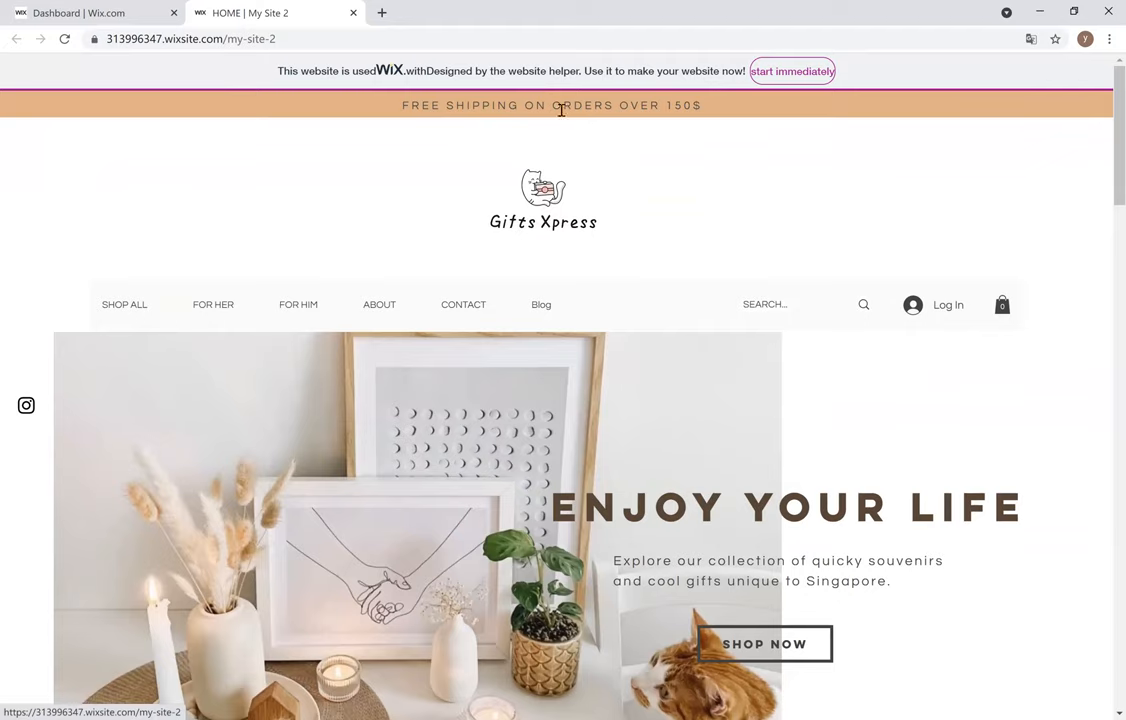
mouse_move(618, 166)
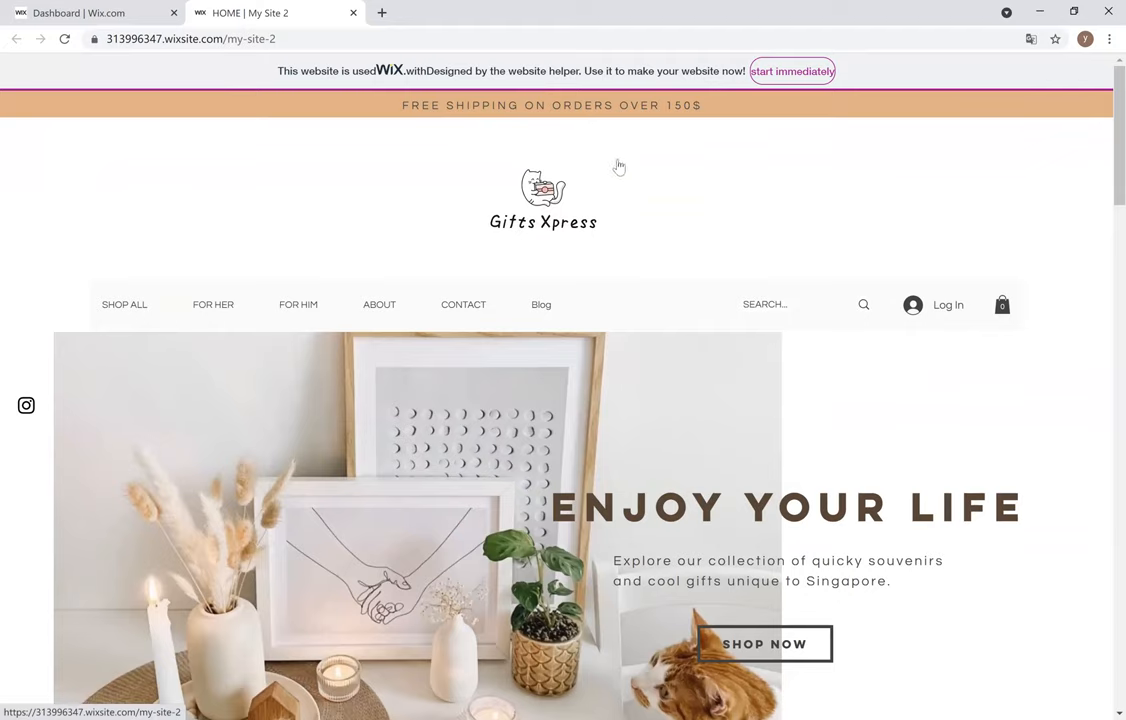
mouse_move(718, 226)
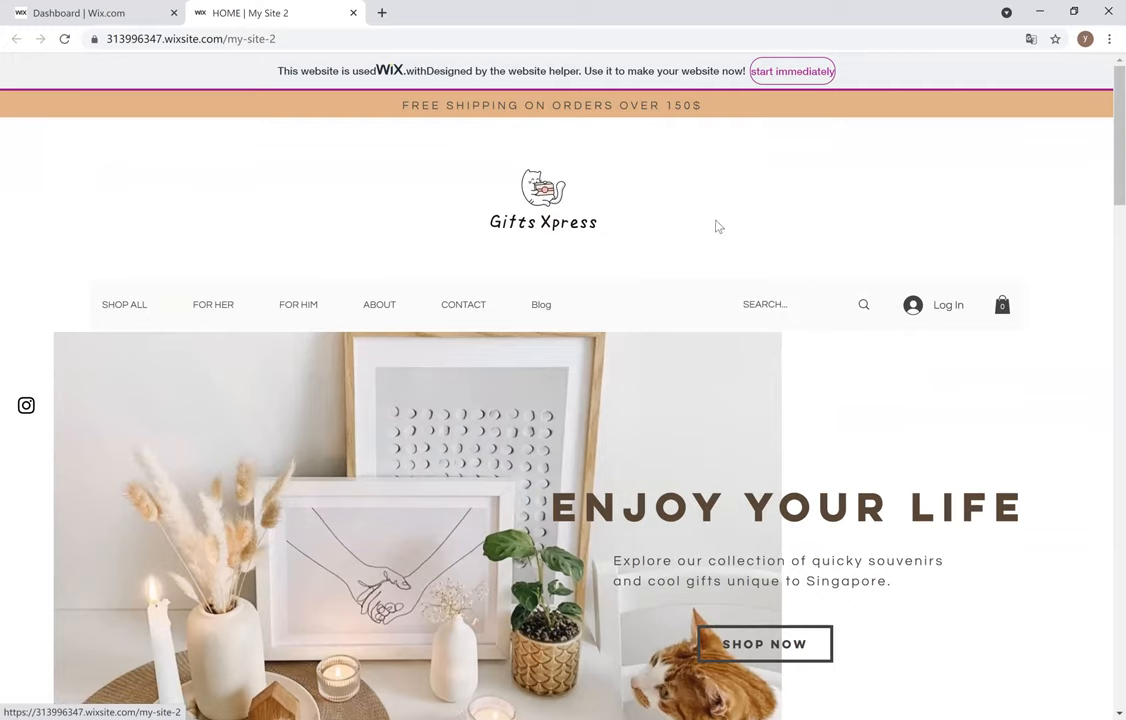
scroll("down", 3)
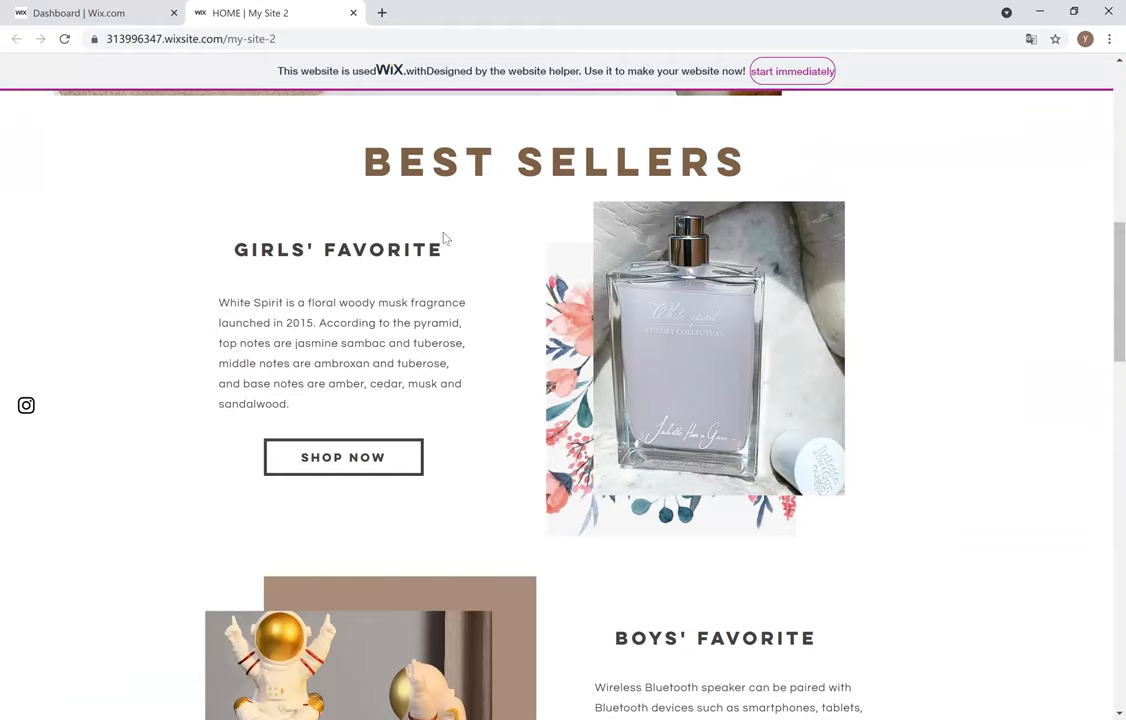
mouse_move(355, 282)
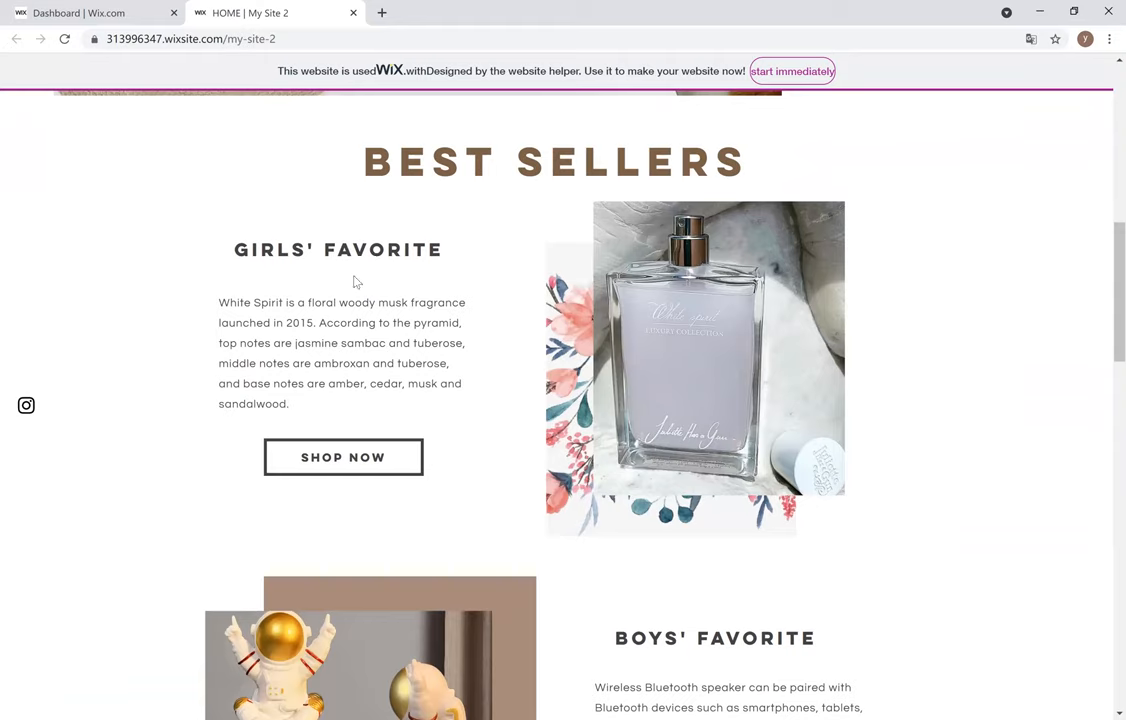
mouse_move(375, 306)
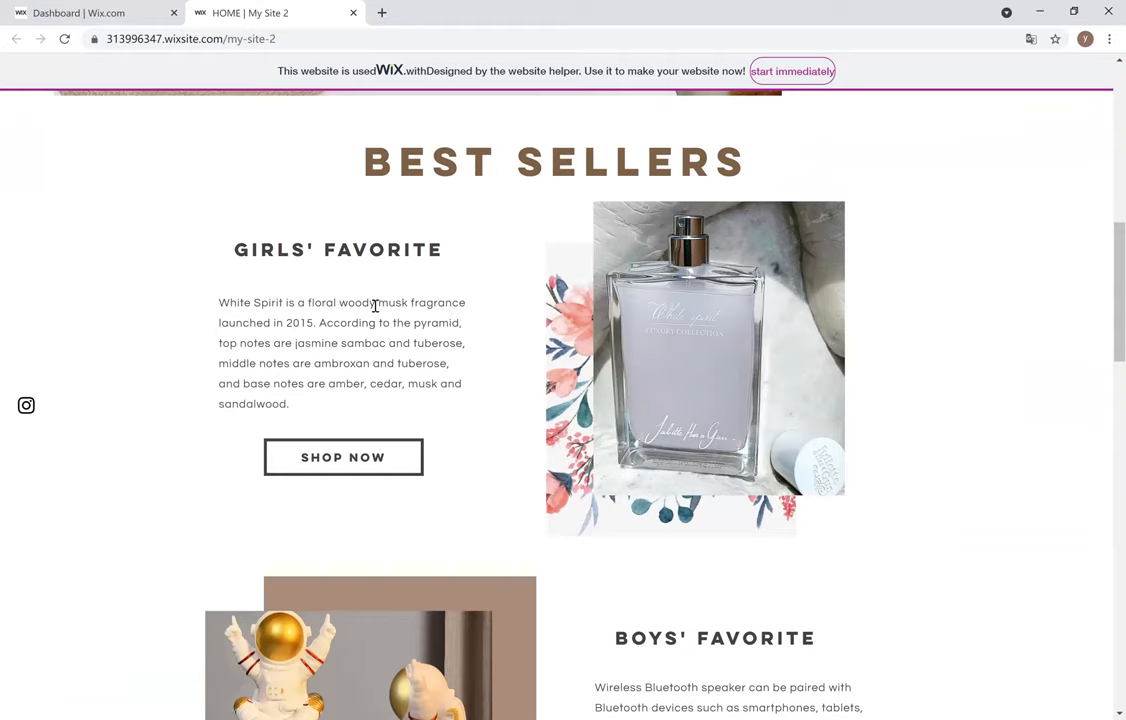
mouse_move(343, 457)
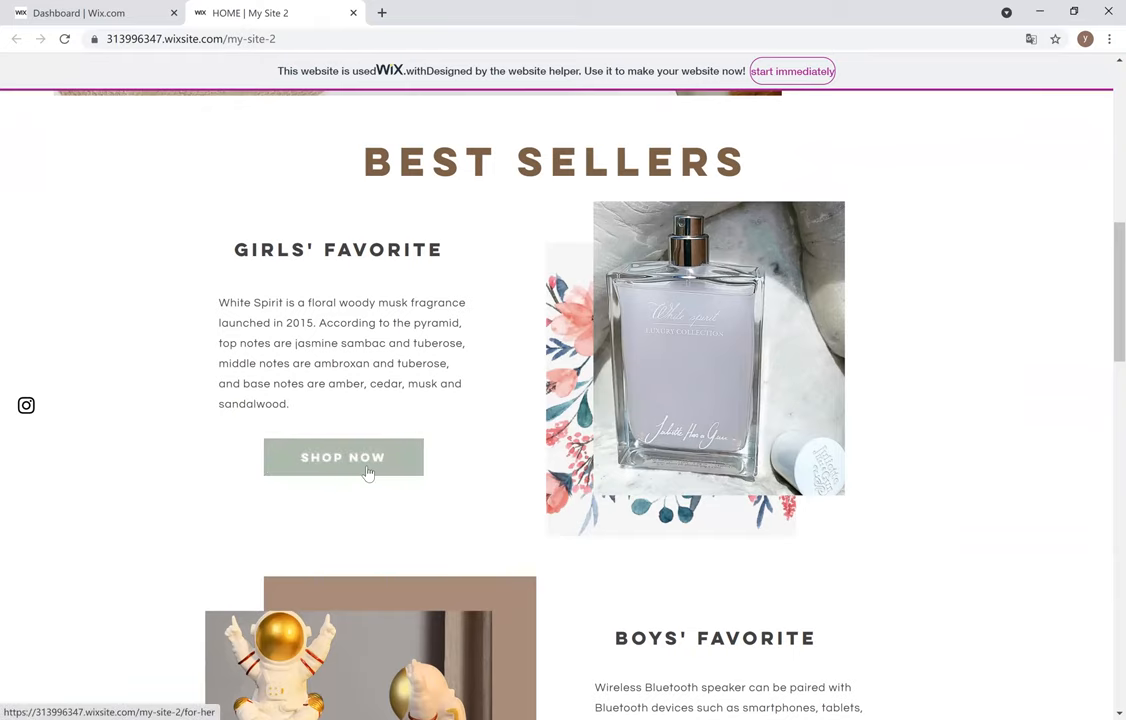
scroll("down", 3)
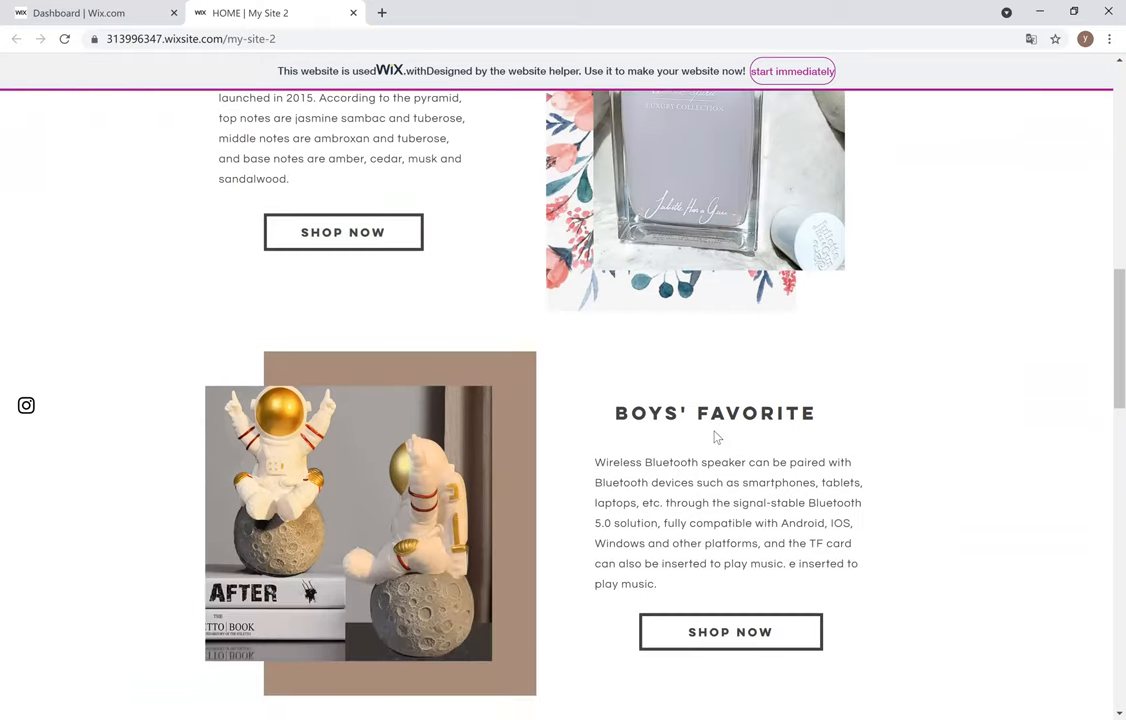
scroll("down", 3)
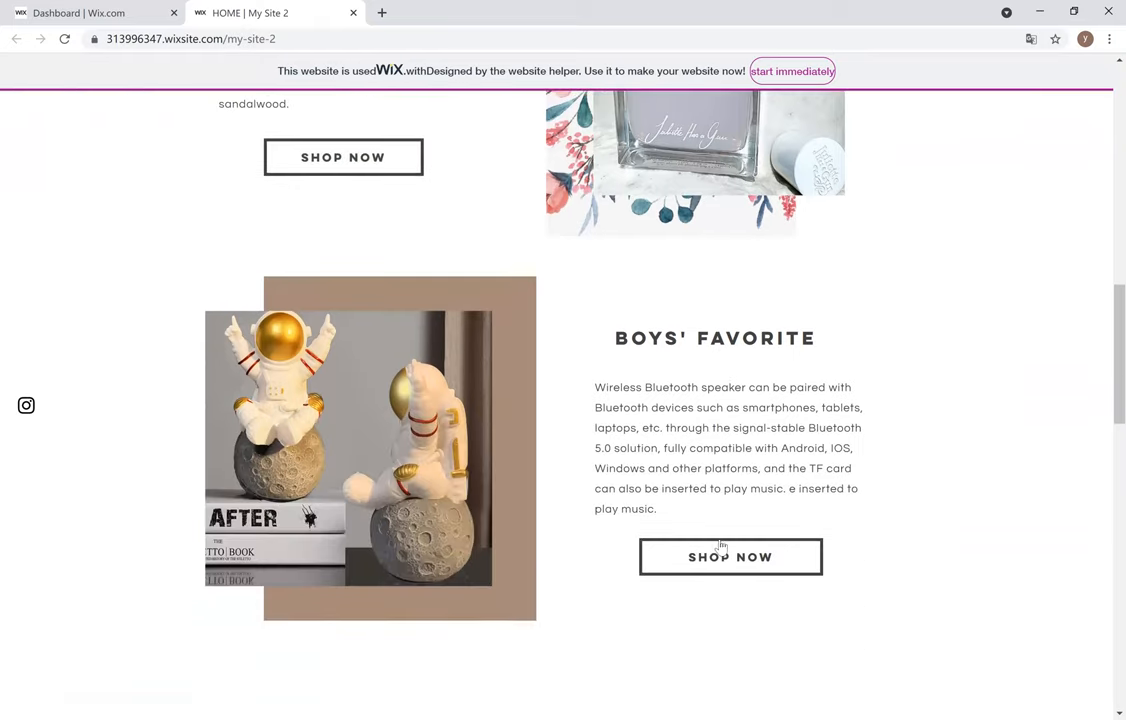
mouse_move(730, 557)
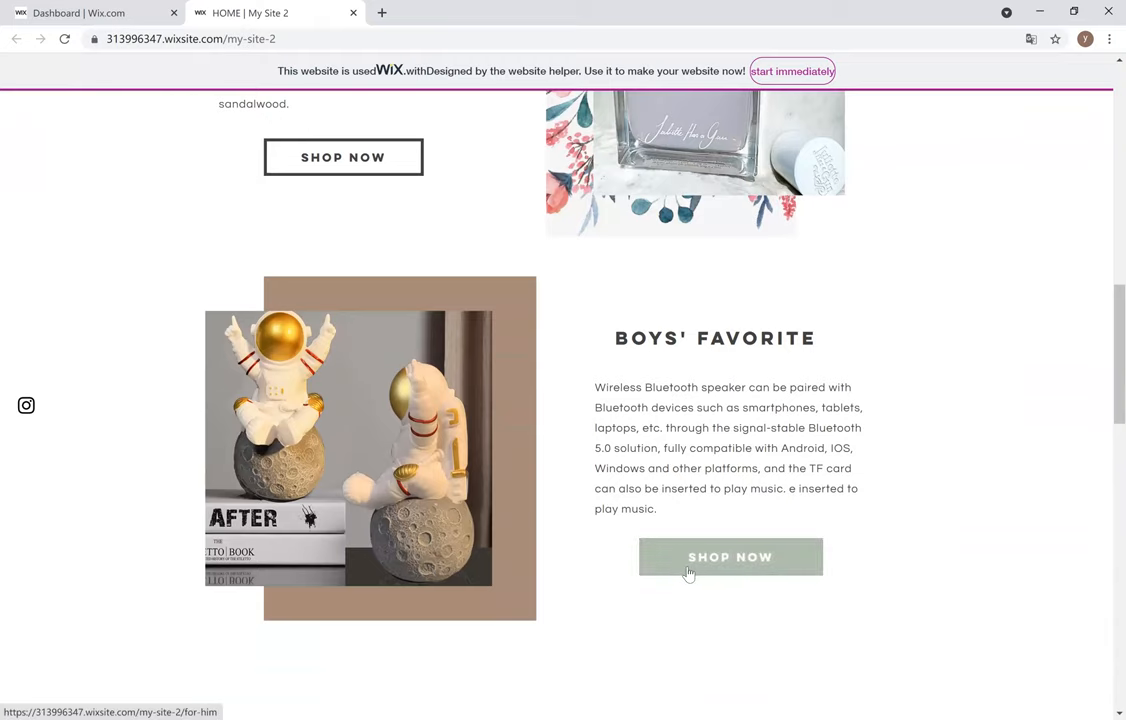
scroll("down", 3)
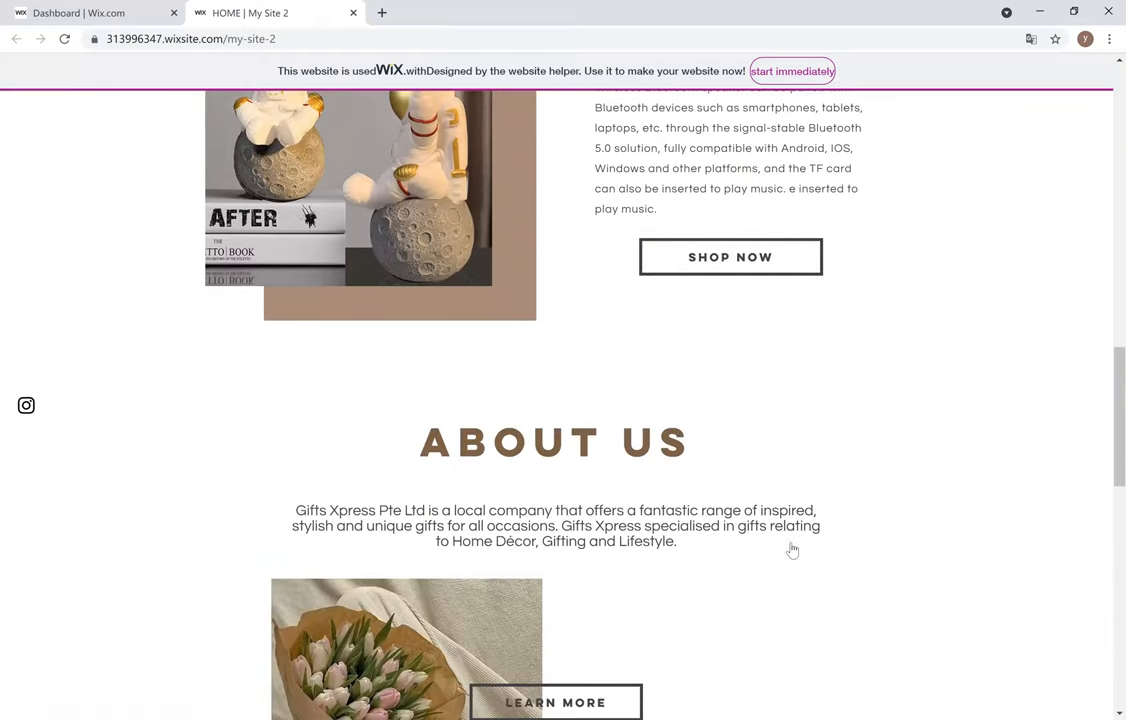
scroll("down", 3)
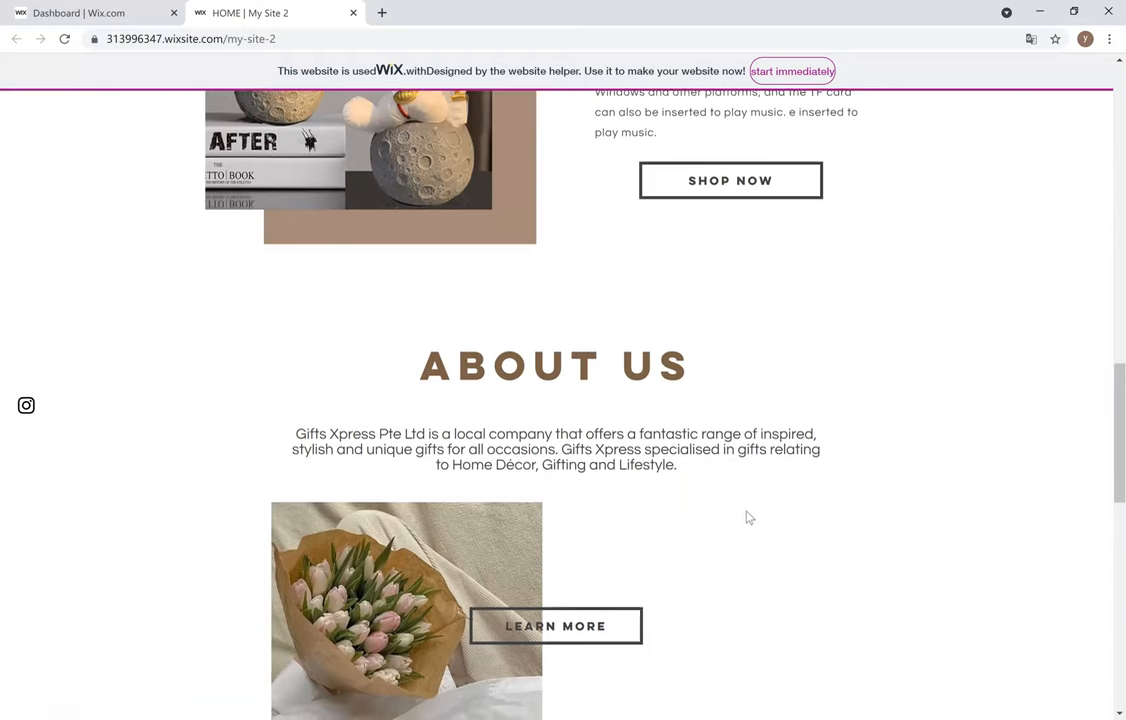
scroll("down", 3)
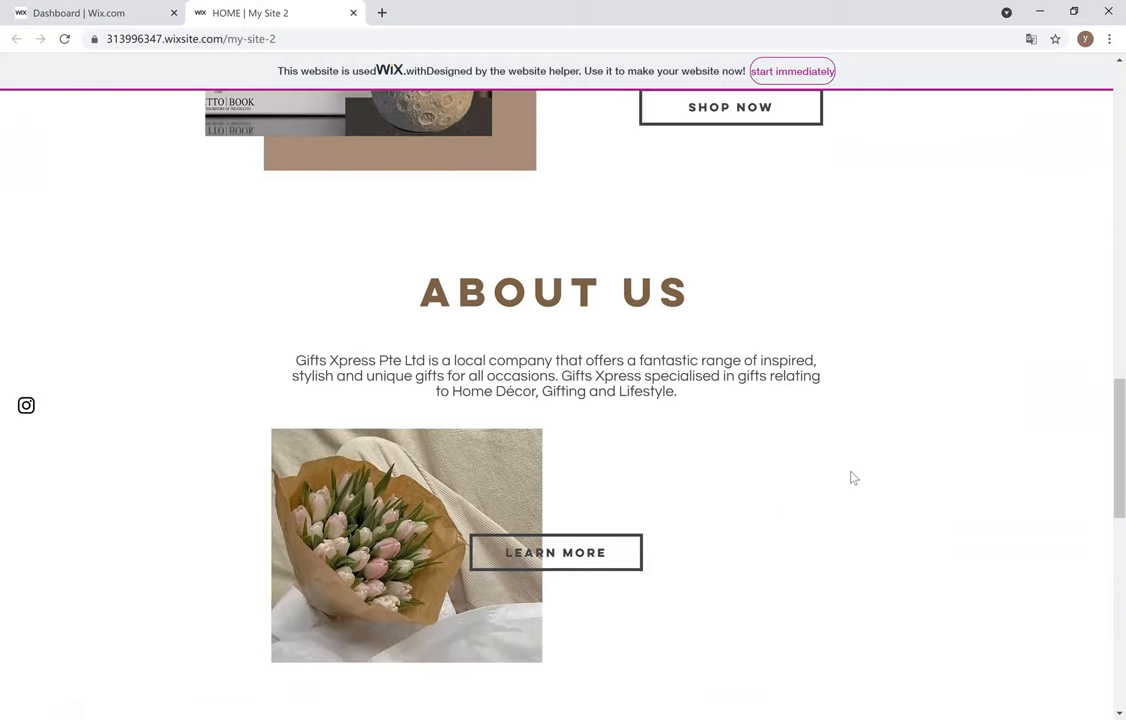
mouse_move(840, 473)
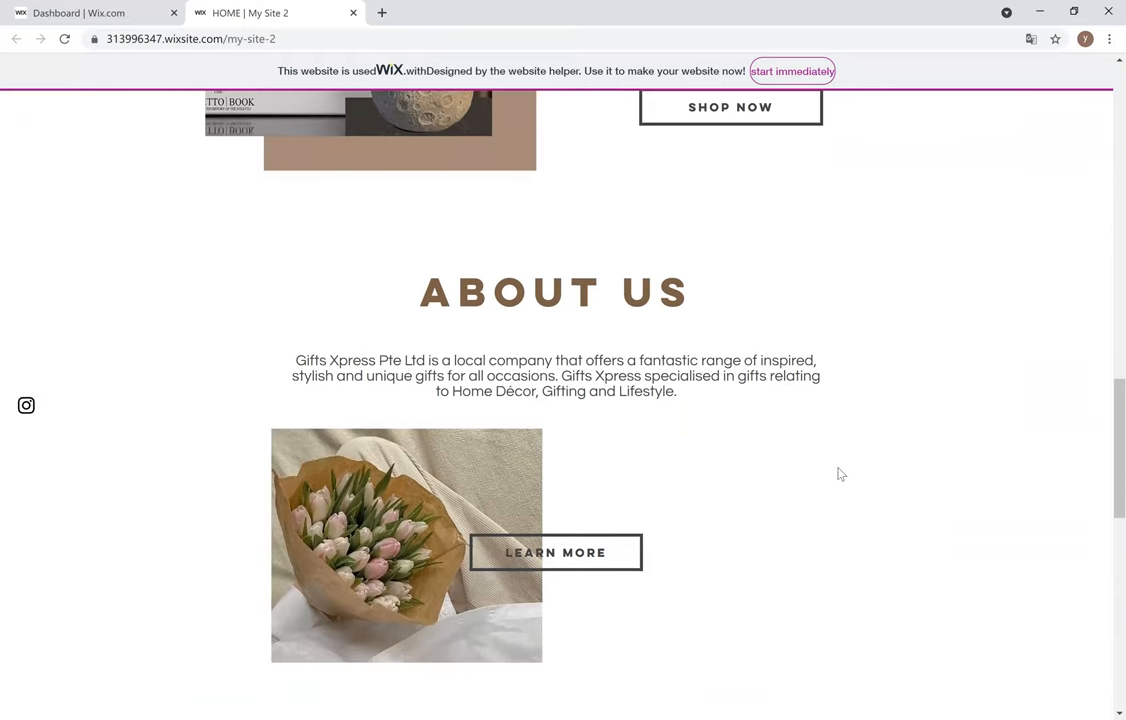
mouse_move(804, 488)
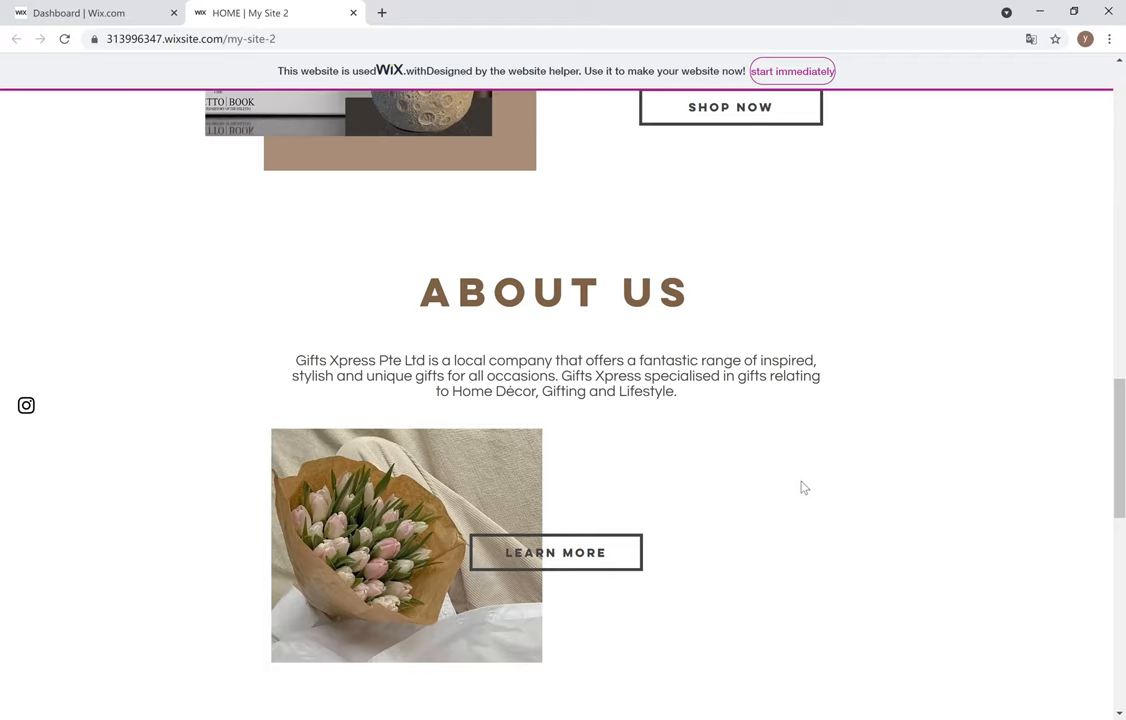
scroll("down", 3)
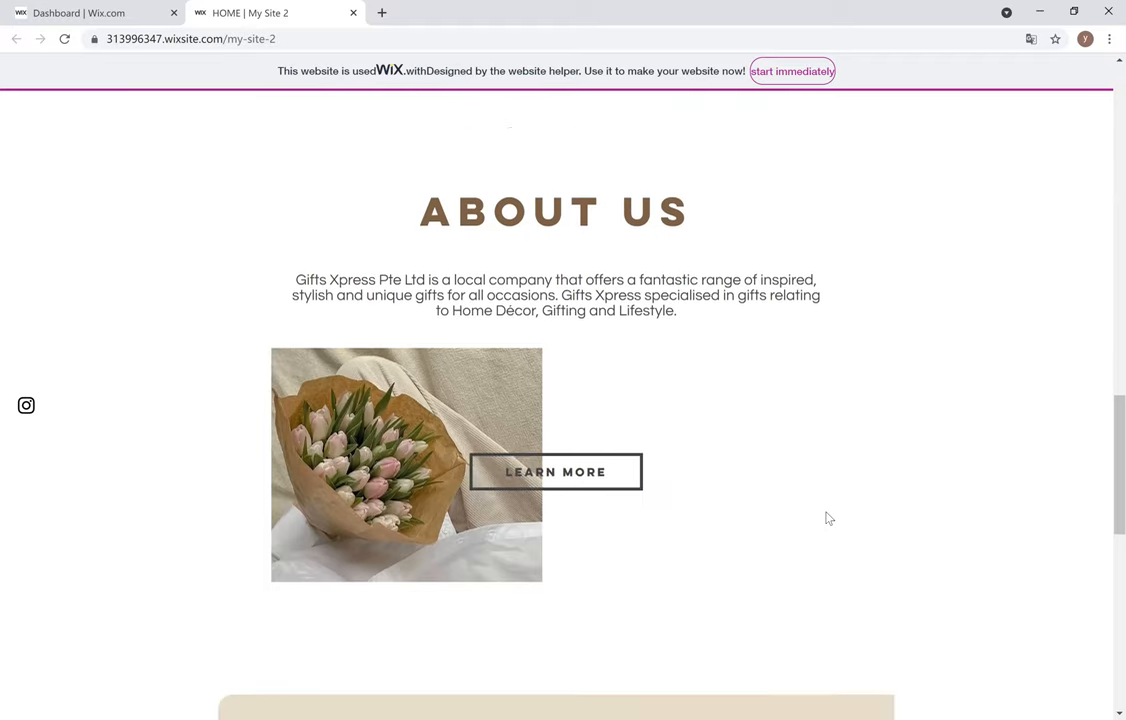
scroll("down", 3)
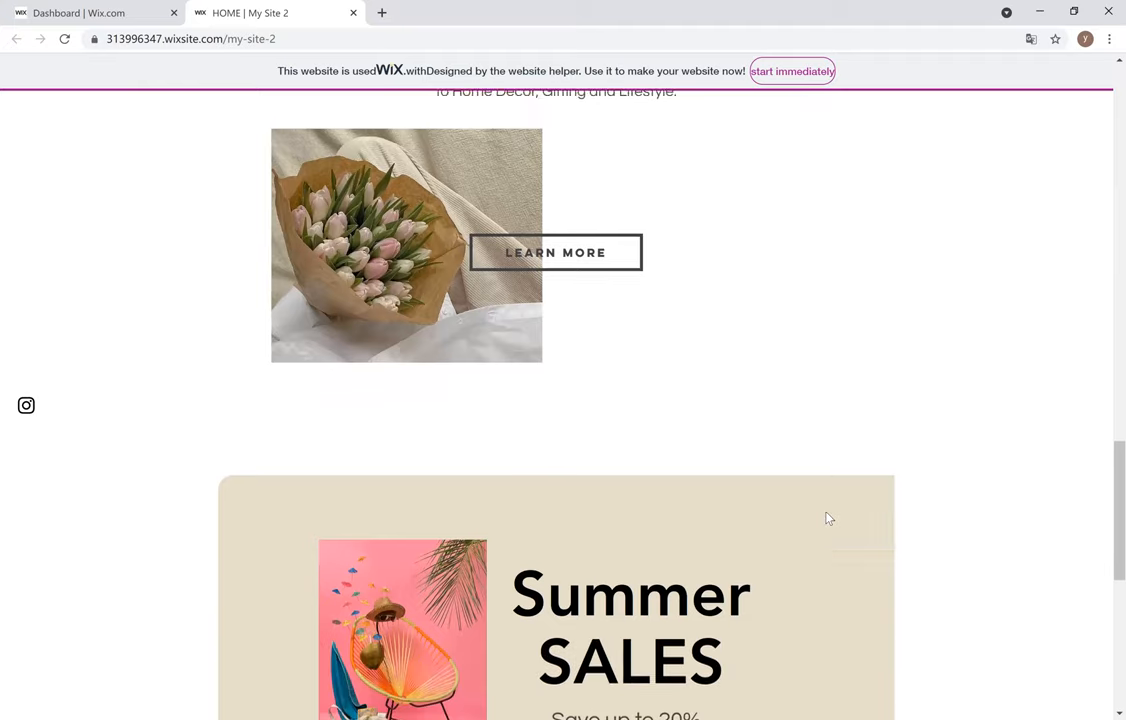
scroll("down", 3)
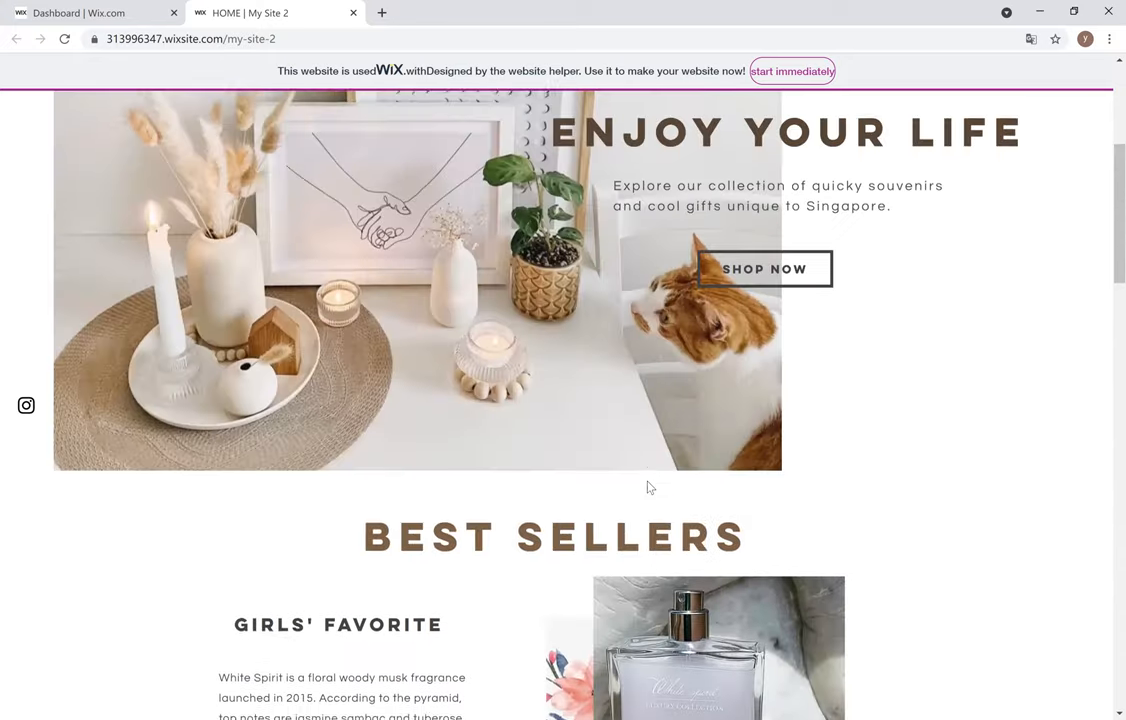
scroll("up", 3)
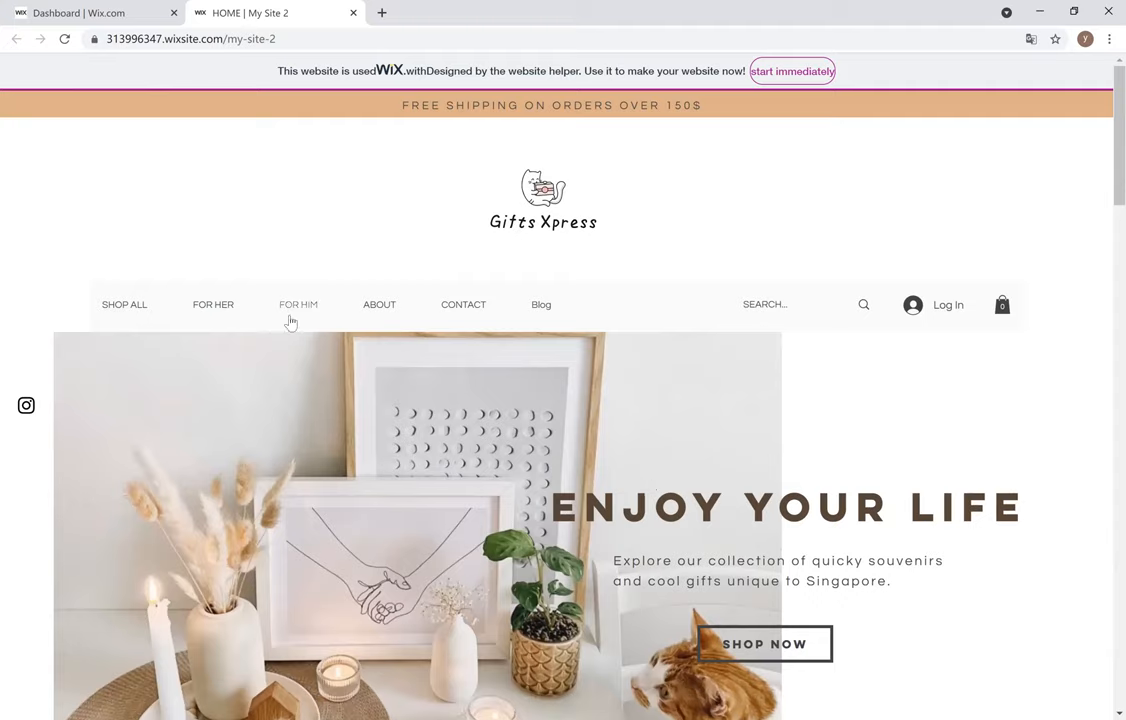
mouse_move(213, 305)
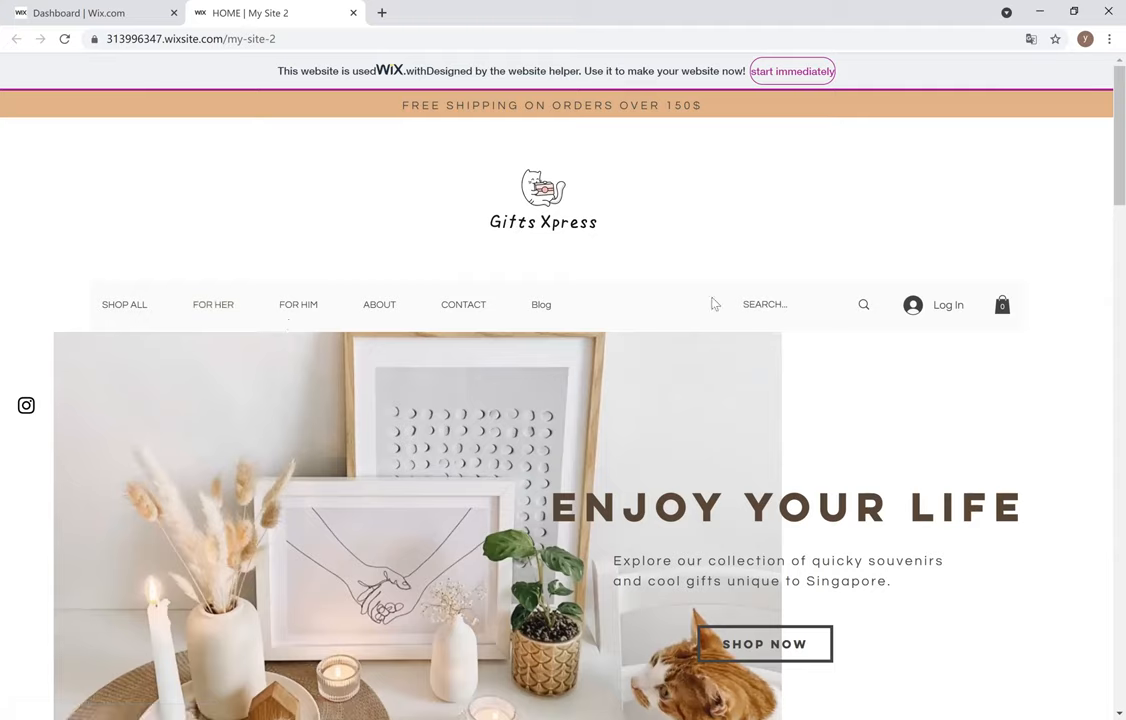
mouse_move(697, 307)
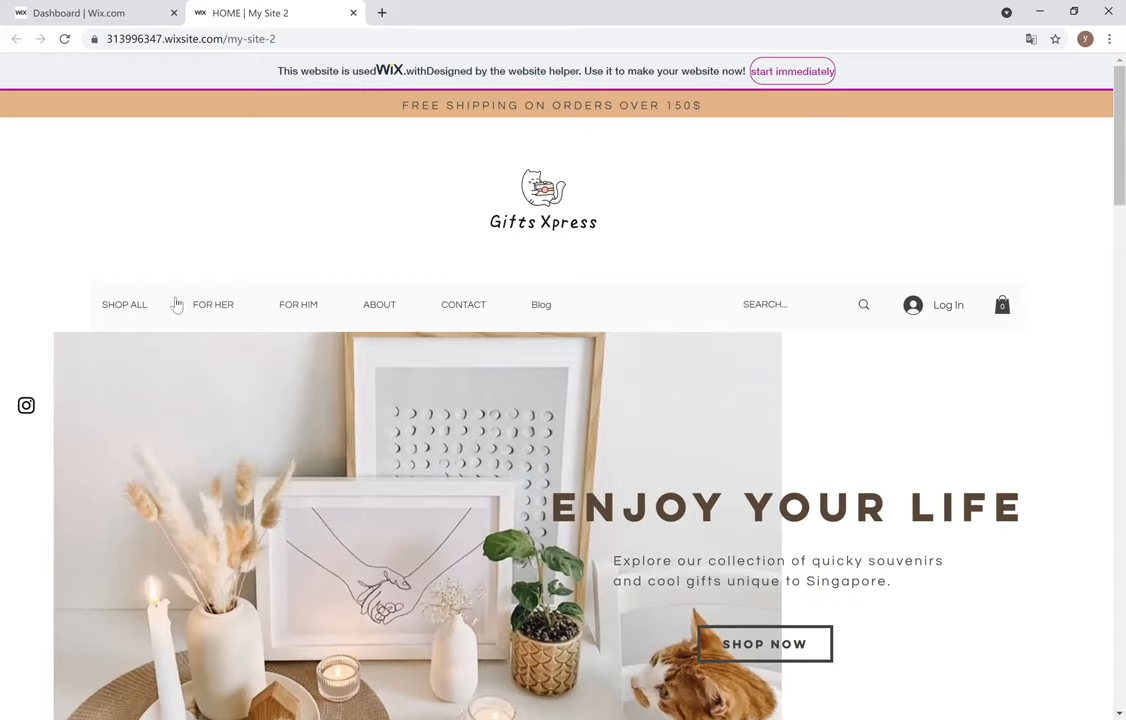
Browse the SHOP ALL product grid of Lifestyle, Home Decor and Gifting items
left_click(124, 305)
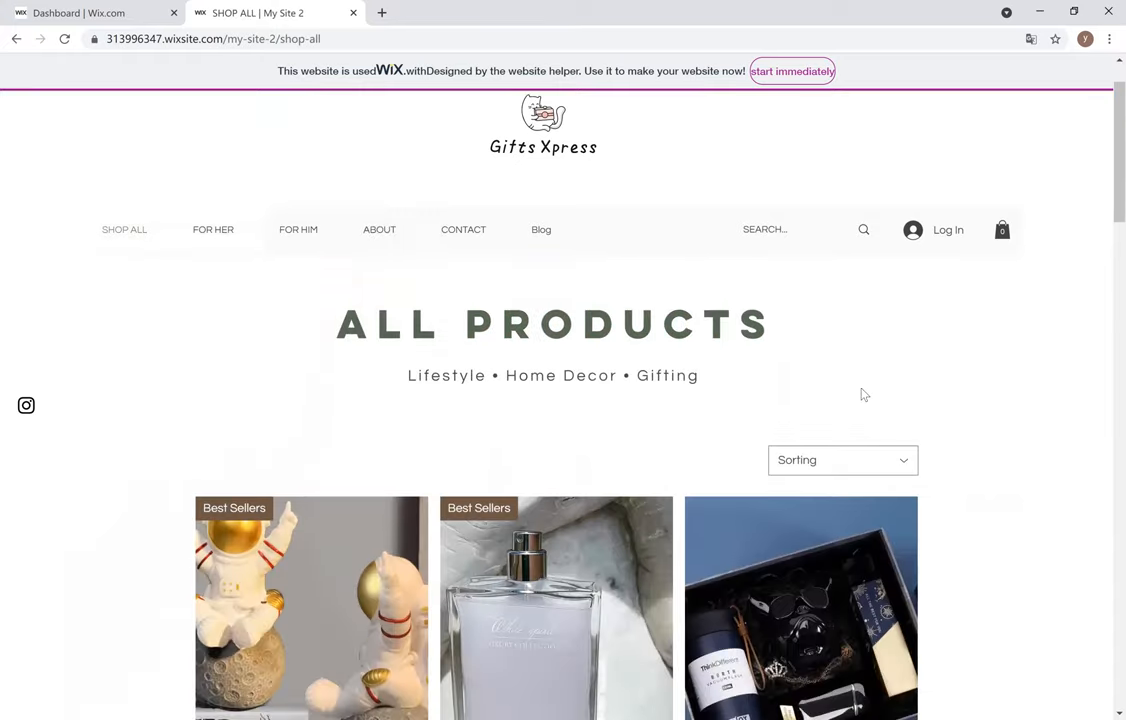
scroll("down", 3)
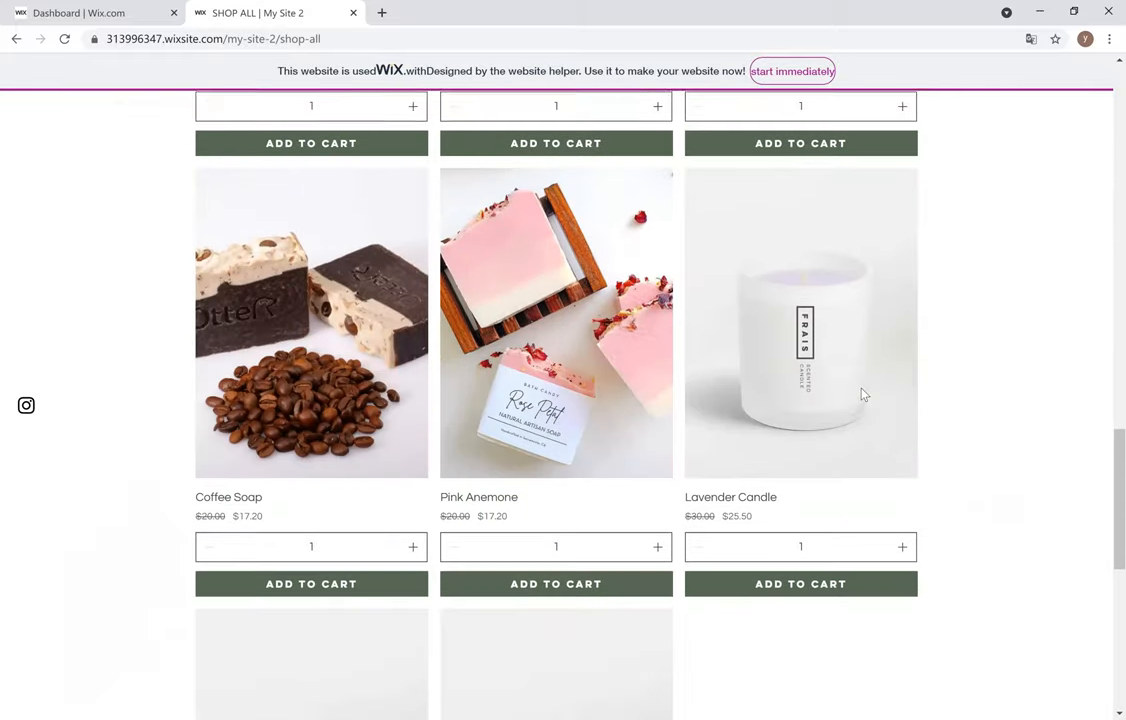
scroll("up", 3)
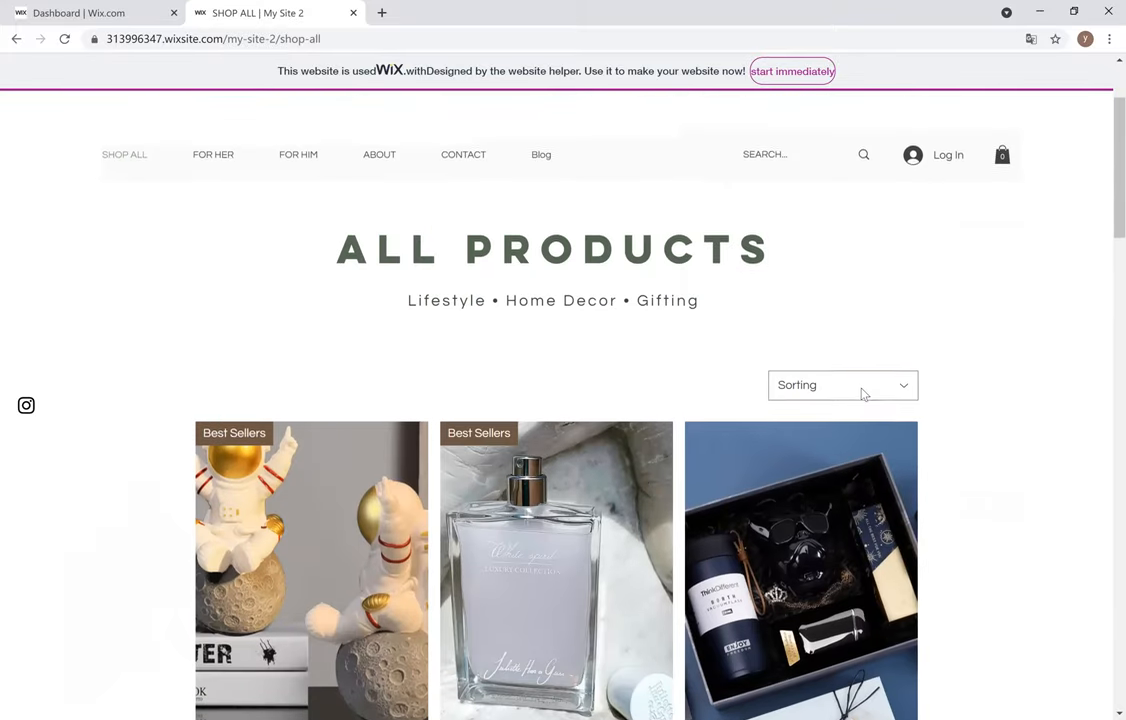
scroll("down", 3)
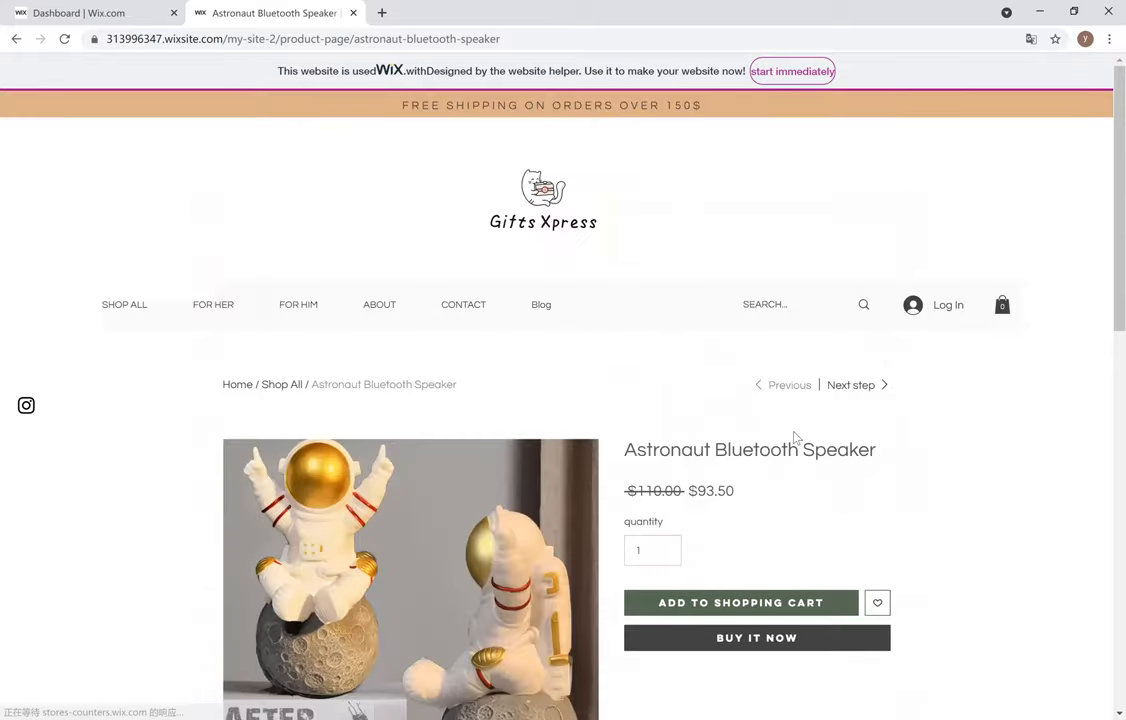
Add the Astronaut Bluetooth Speaker to the shopping cart from its product page
scroll("down", 3)
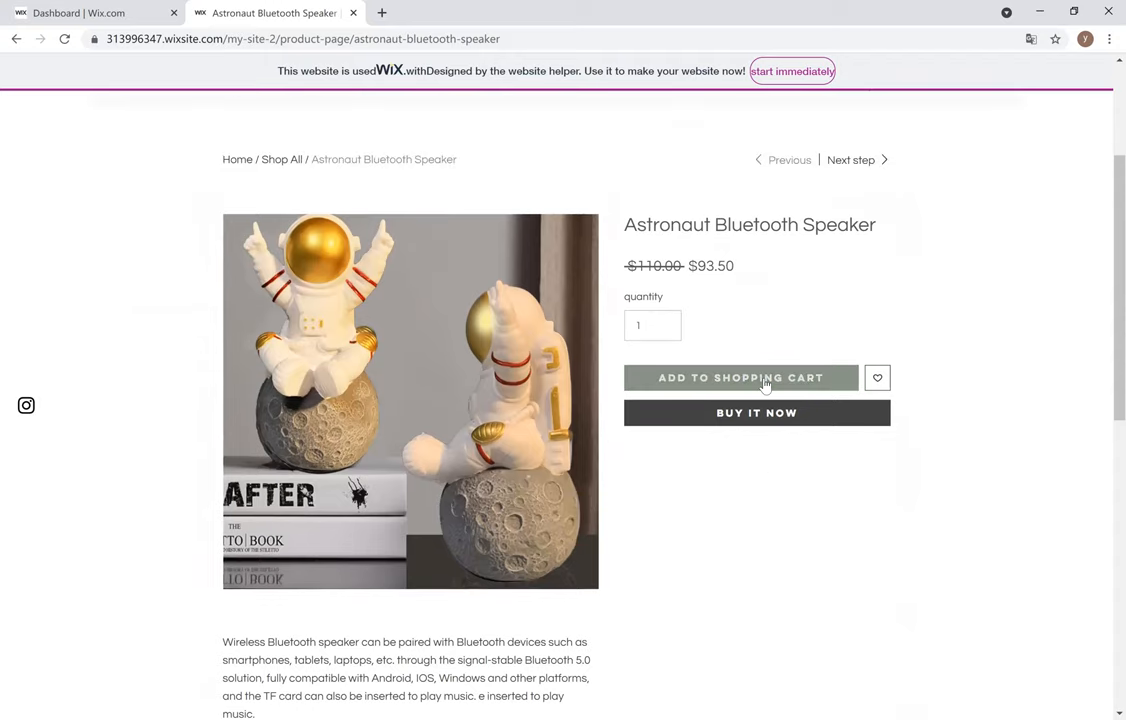
left_click(740, 377)
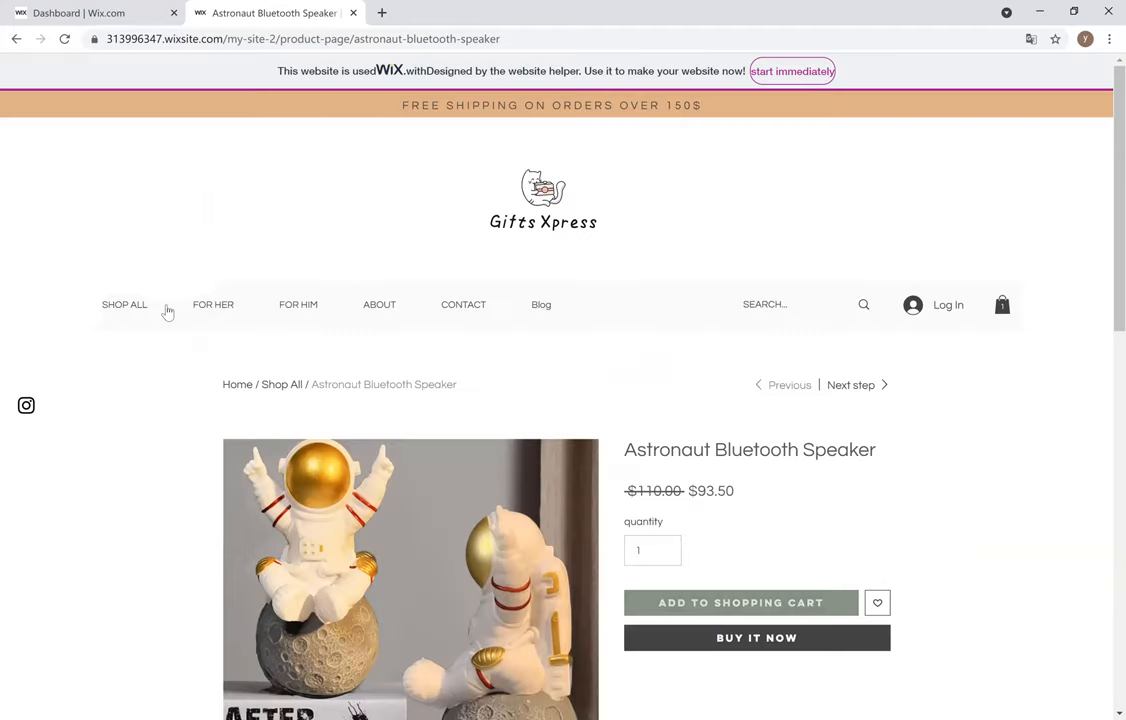
mouse_move(266, 310)
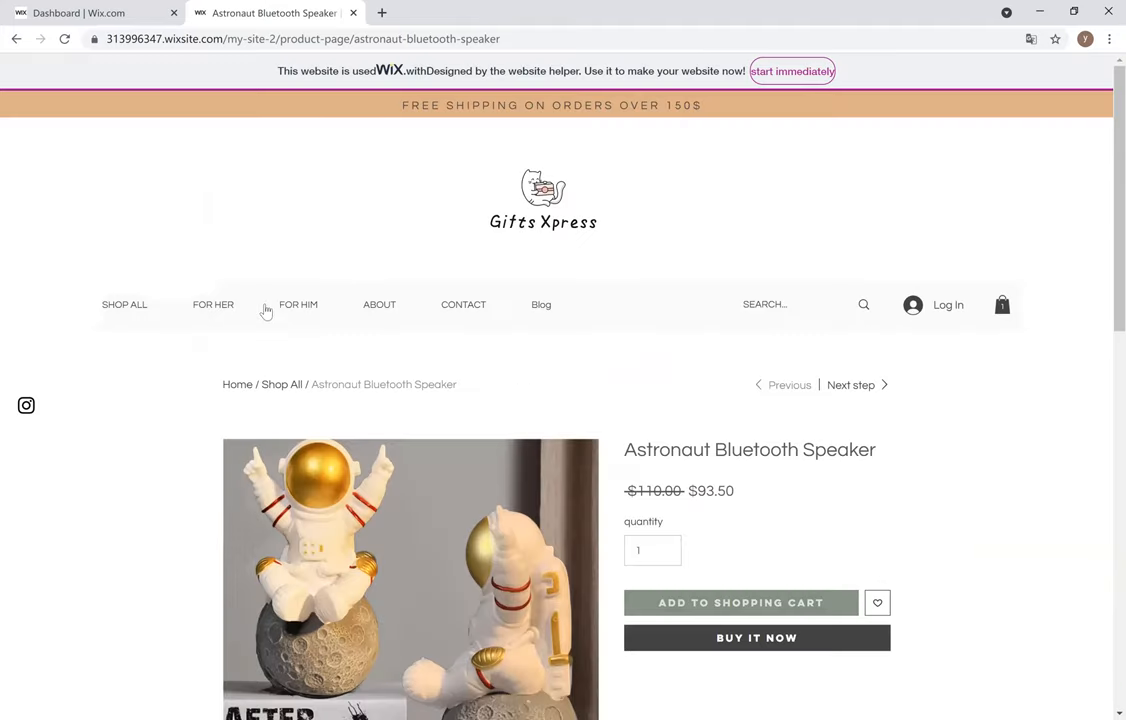
Visit the For Her page, then go on to the For Him gift page
left_click(213, 304)
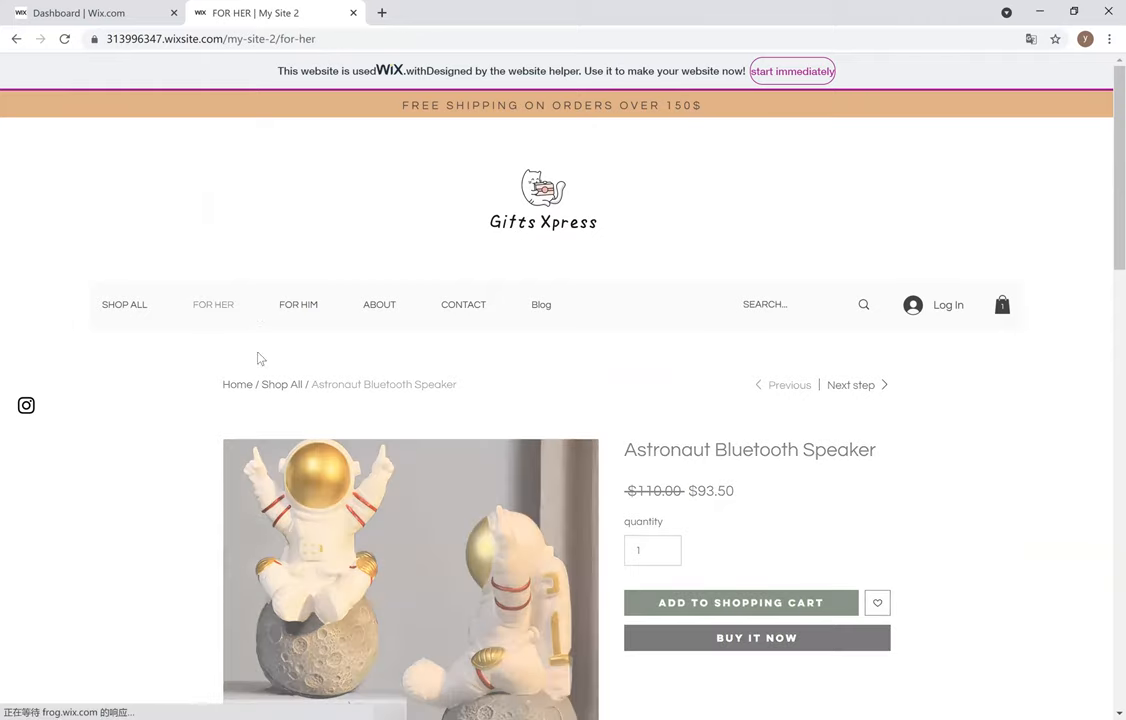
left_click(213, 304)
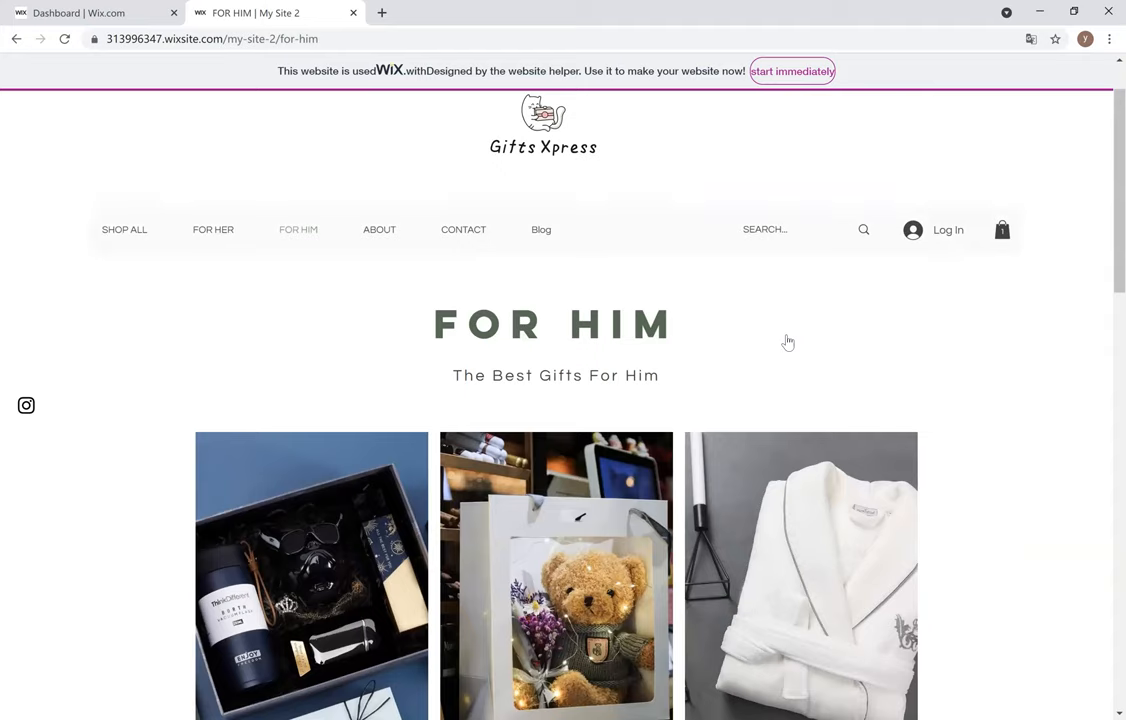
mouse_move(342, 311)
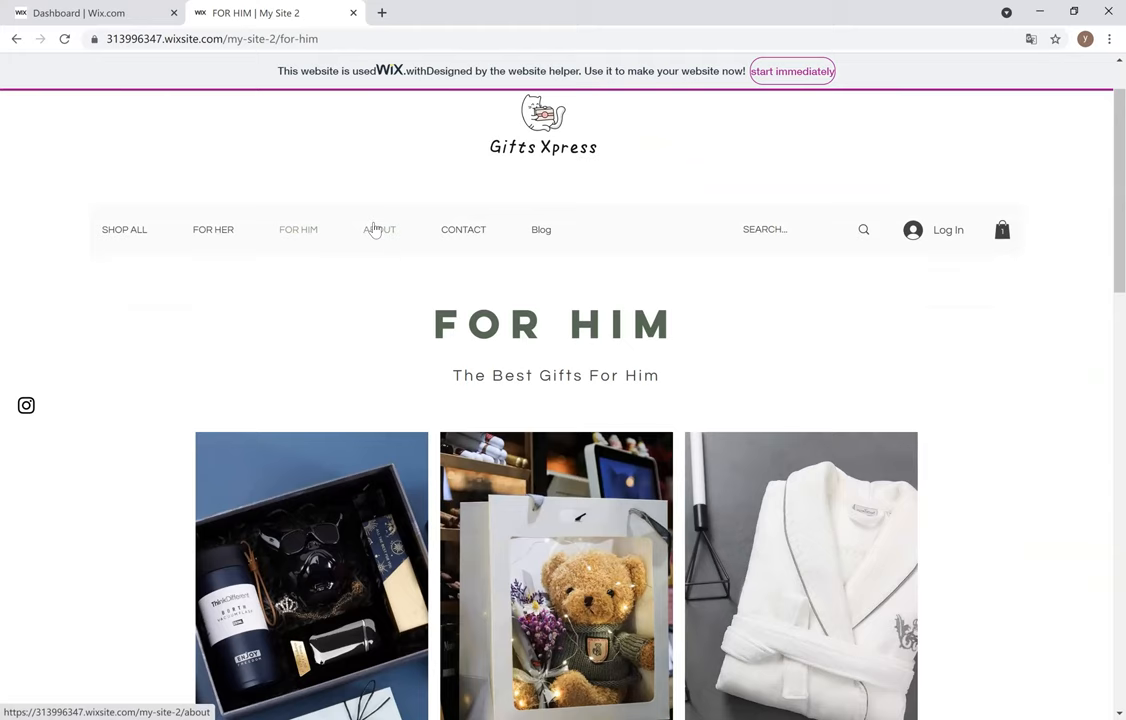
Read the About page's Our Story, mission, core values and achievements, then return to the top
left_click(379, 229)
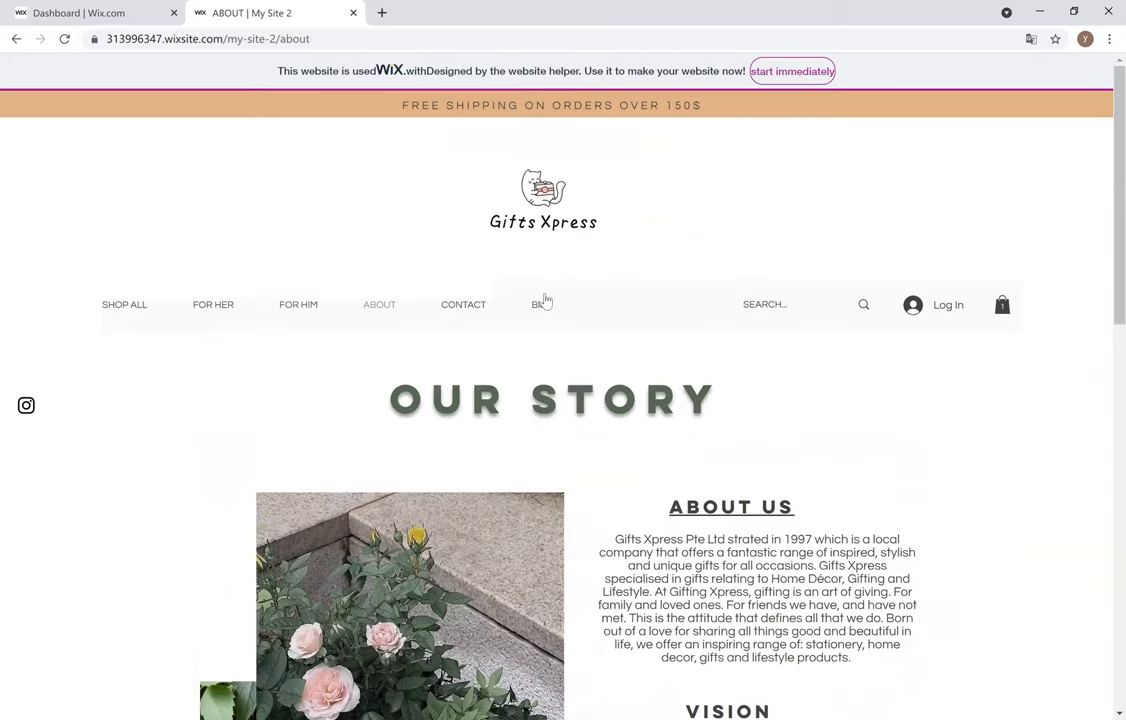
scroll("down", 3)
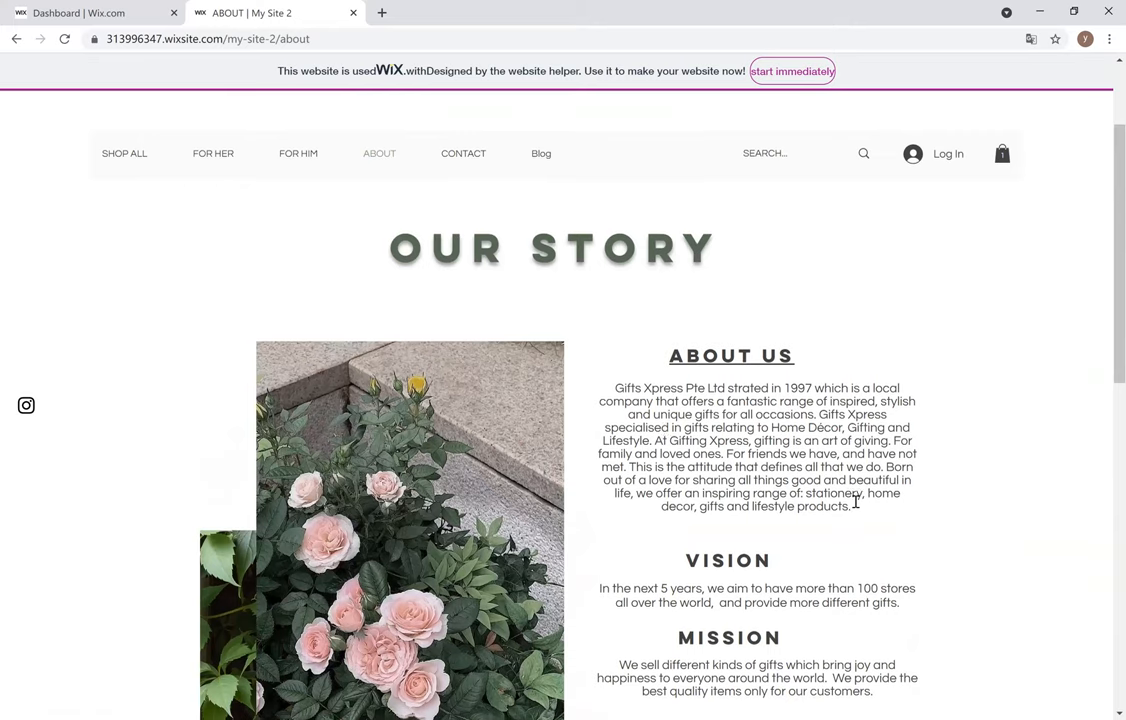
scroll("down", 3)
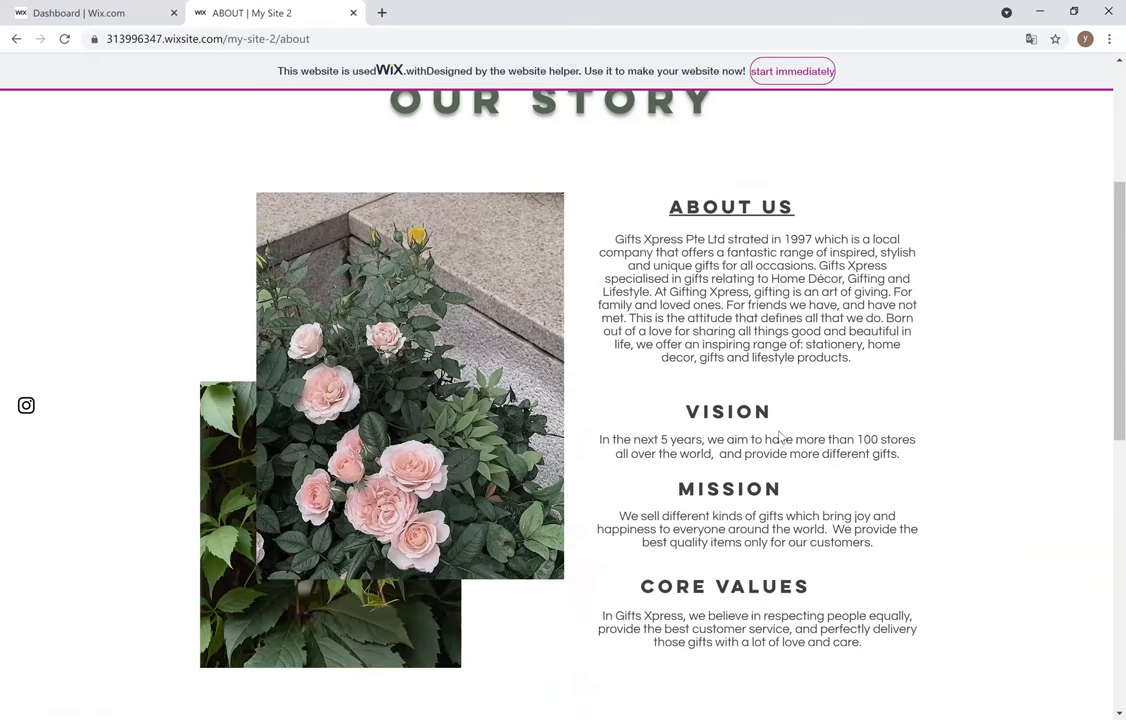
scroll("down", 3)
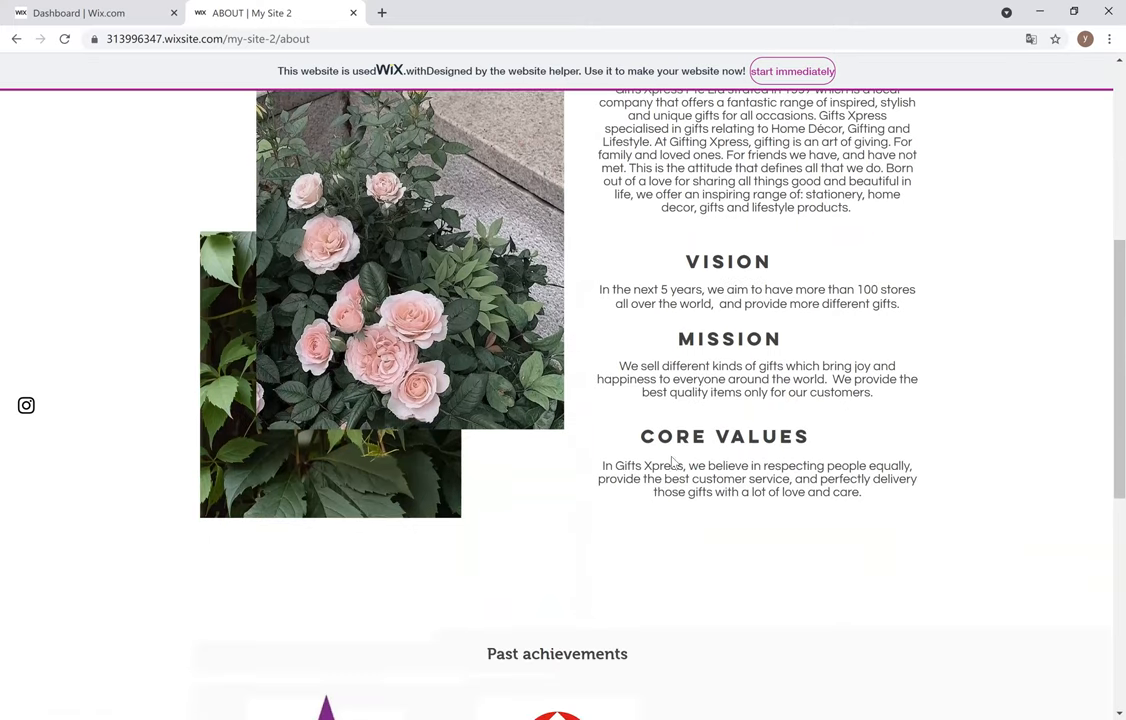
scroll("down", 3)
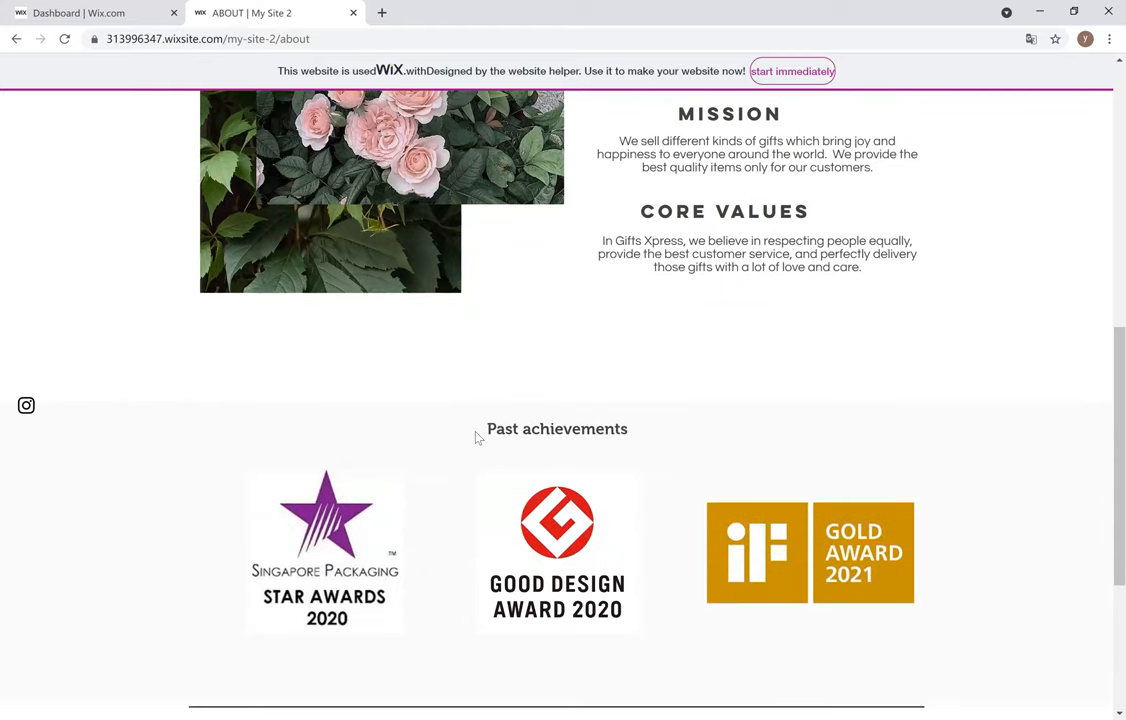
scroll("down", 3)
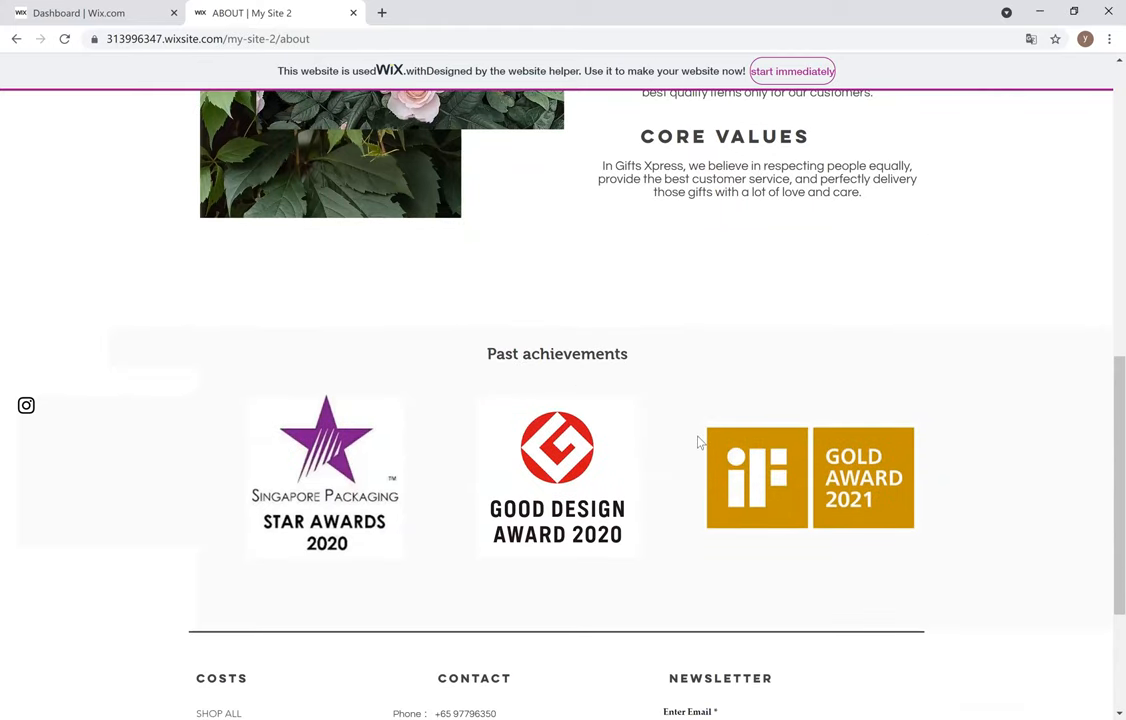
scroll("up", 3)
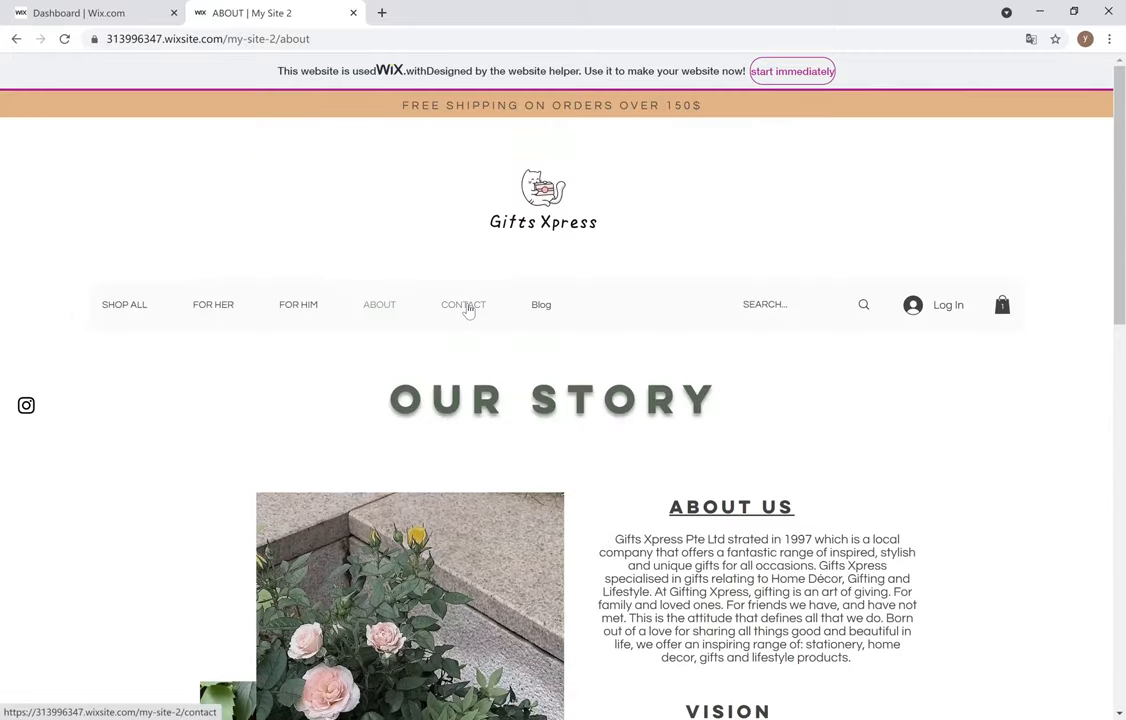
View the Contact page's Let's Talk form, phone and address, down to the Singapore map
left_click(463, 305)
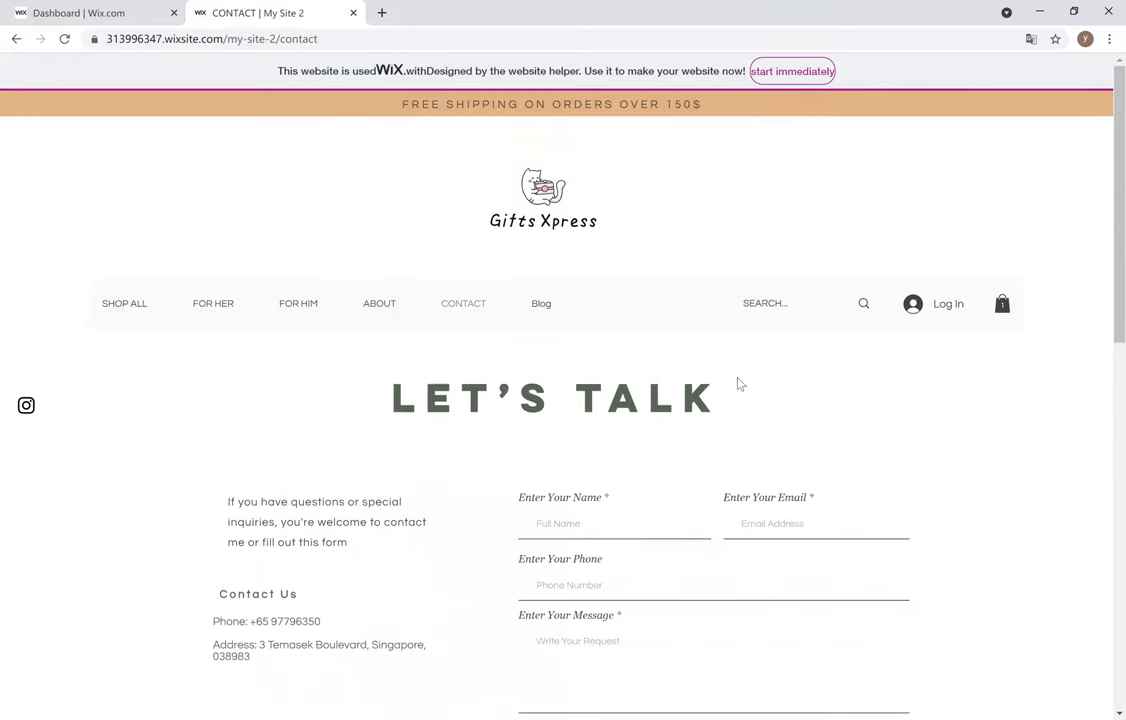
scroll("down", 3)
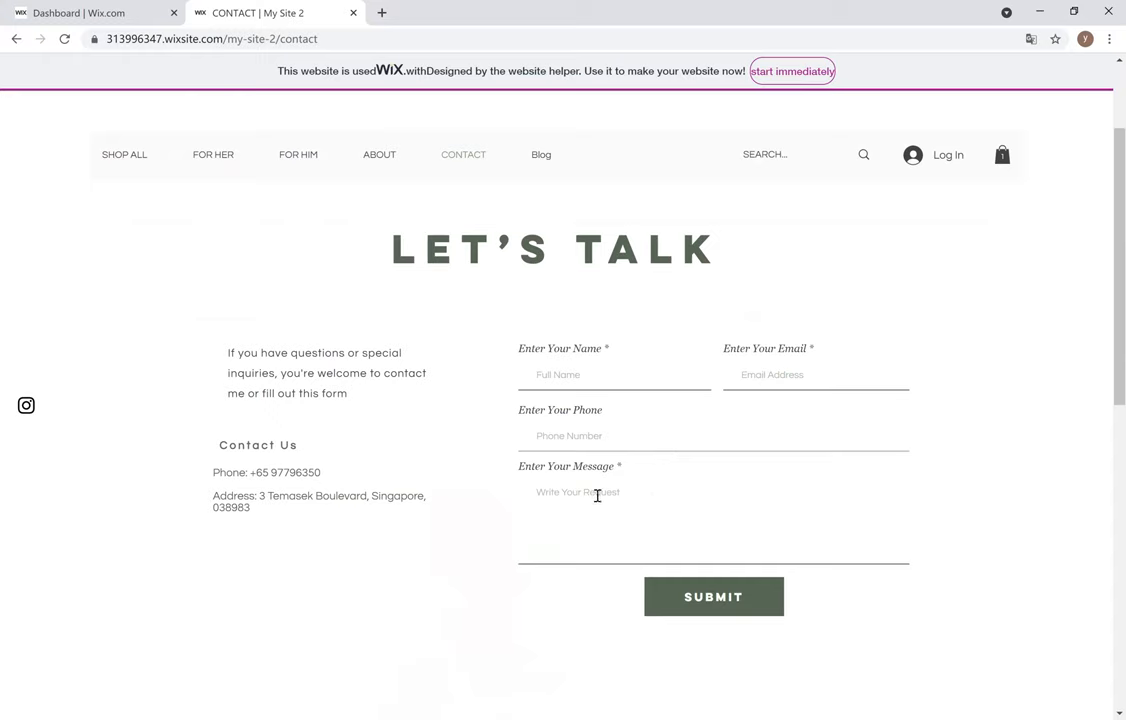
scroll("down", 3)
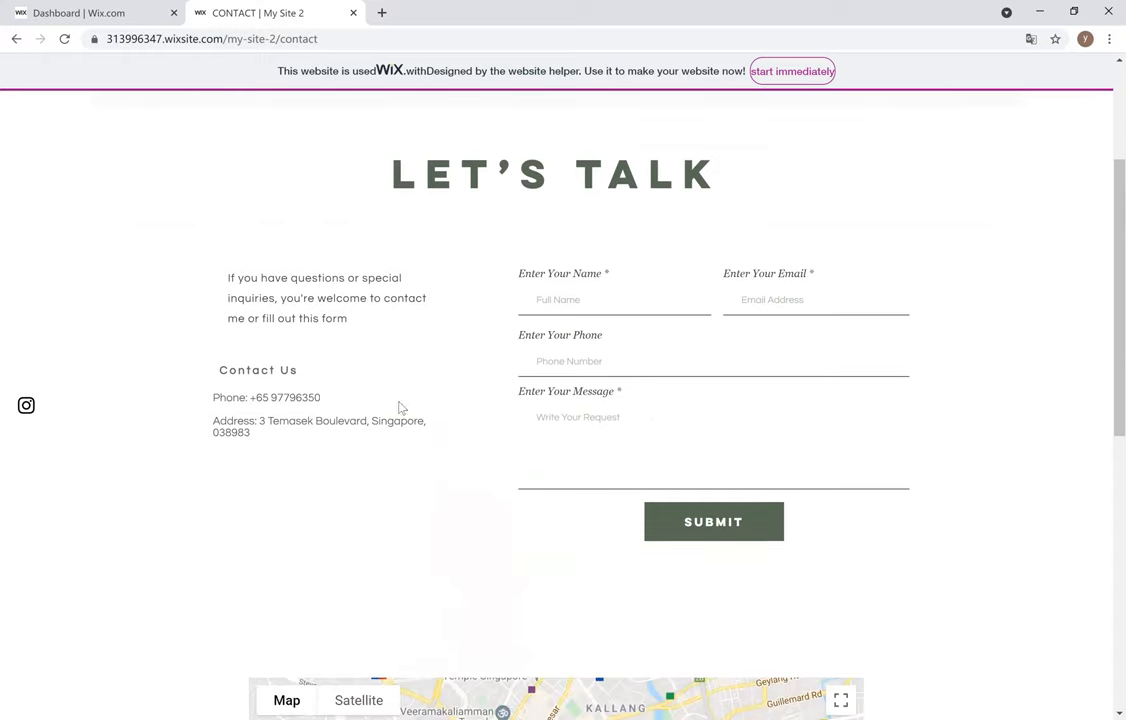
scroll("down", 3)
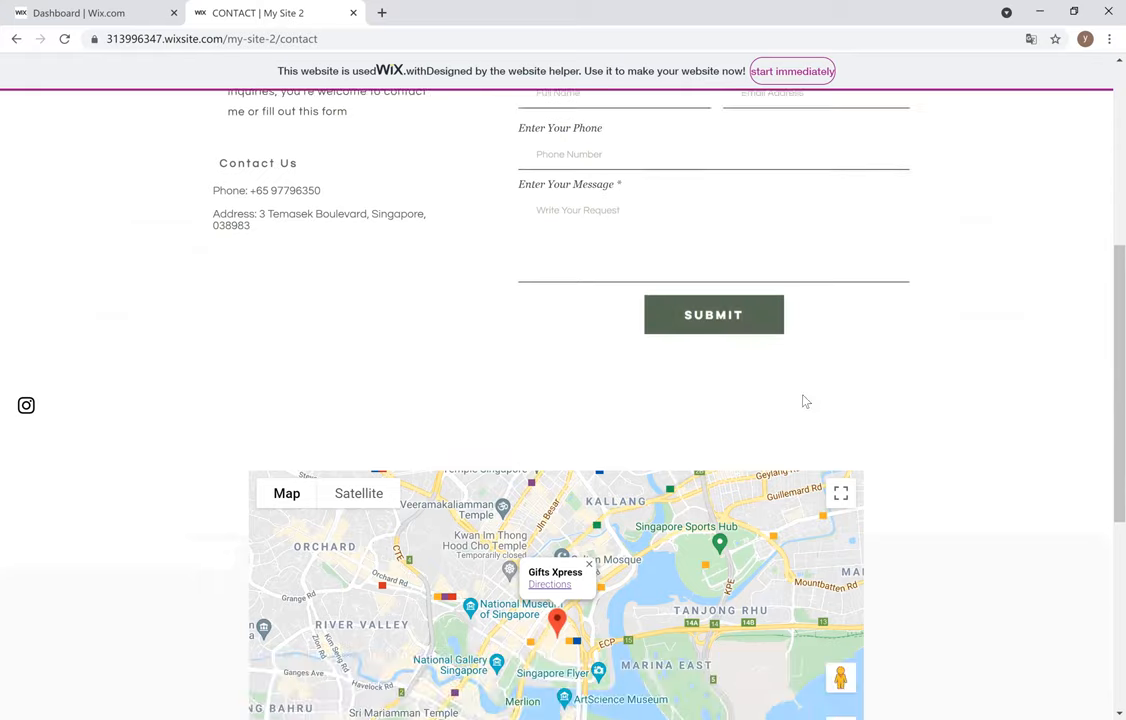
scroll("down", 3)
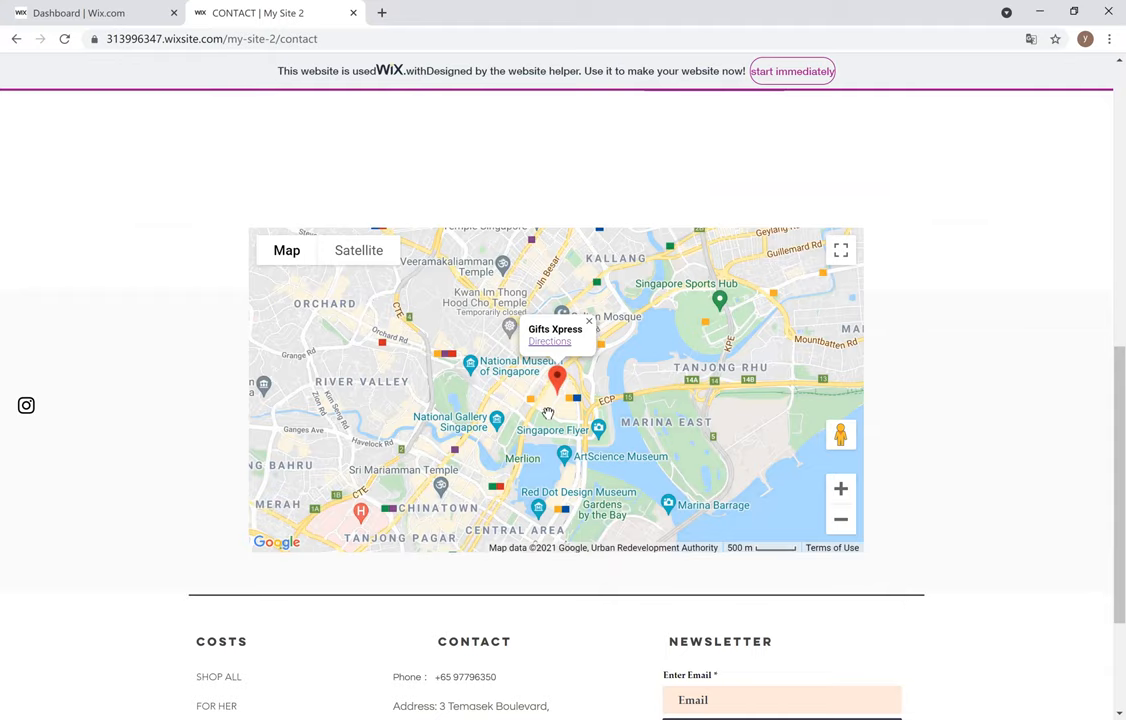
mouse_move(811, 409)
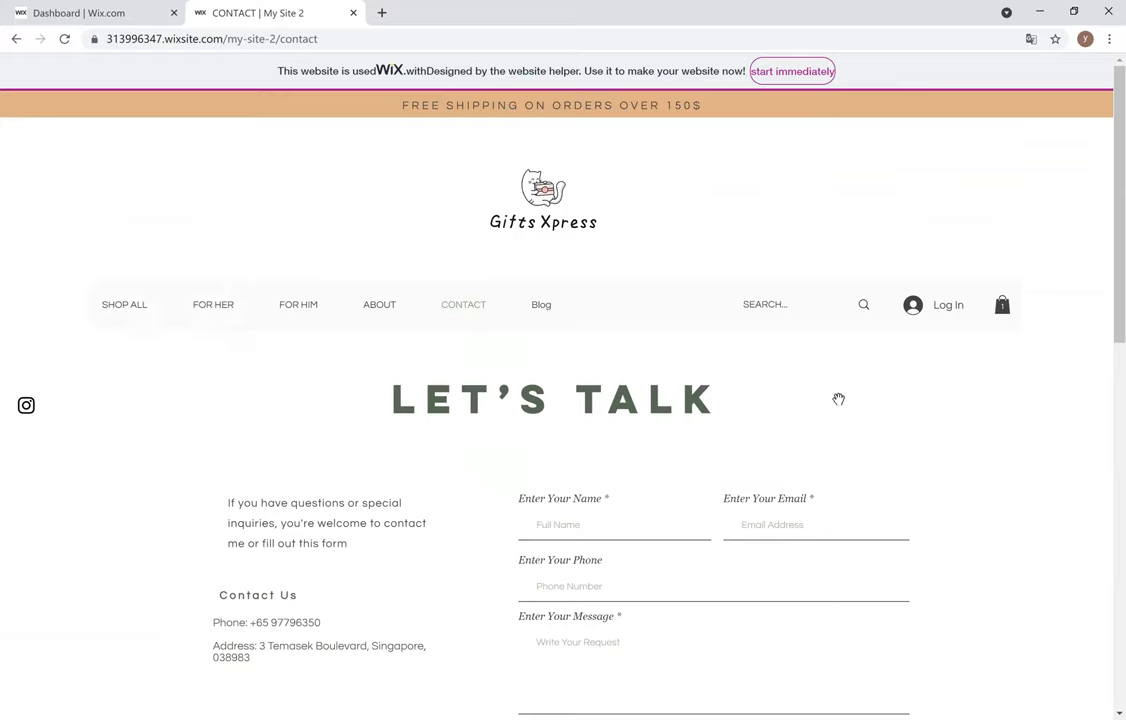
mouse_move(542, 305)
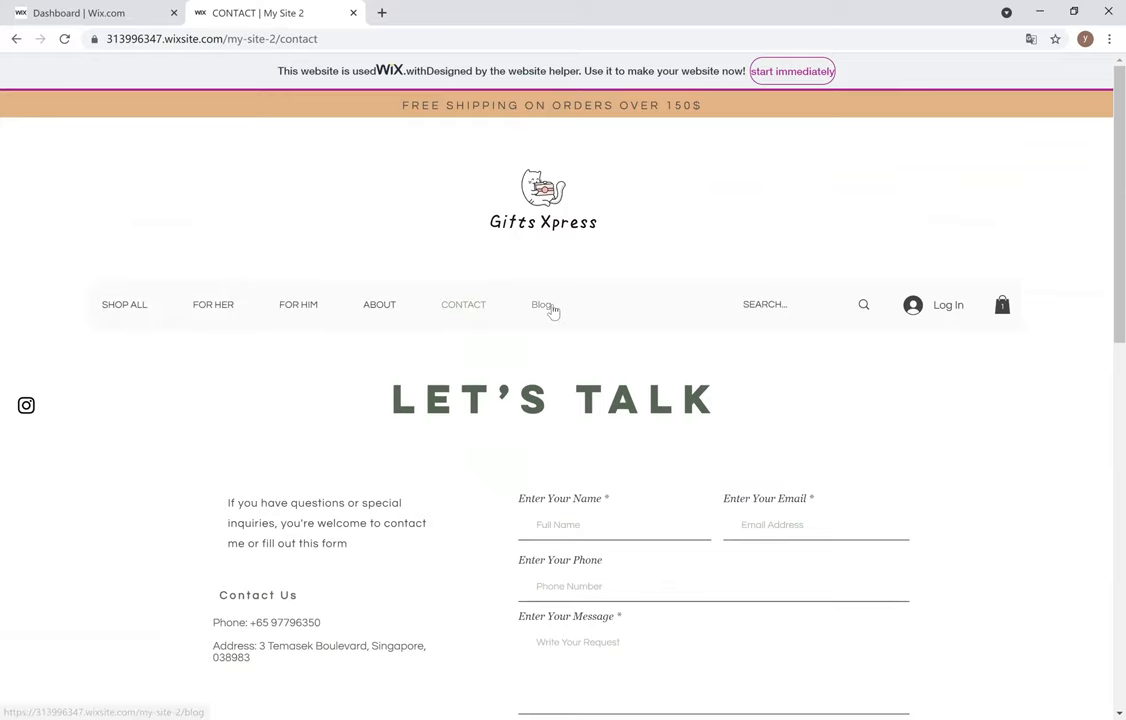
Browse the Blog posts, including the teddy bear, moon gift and handmade soap entries
left_click(541, 304)
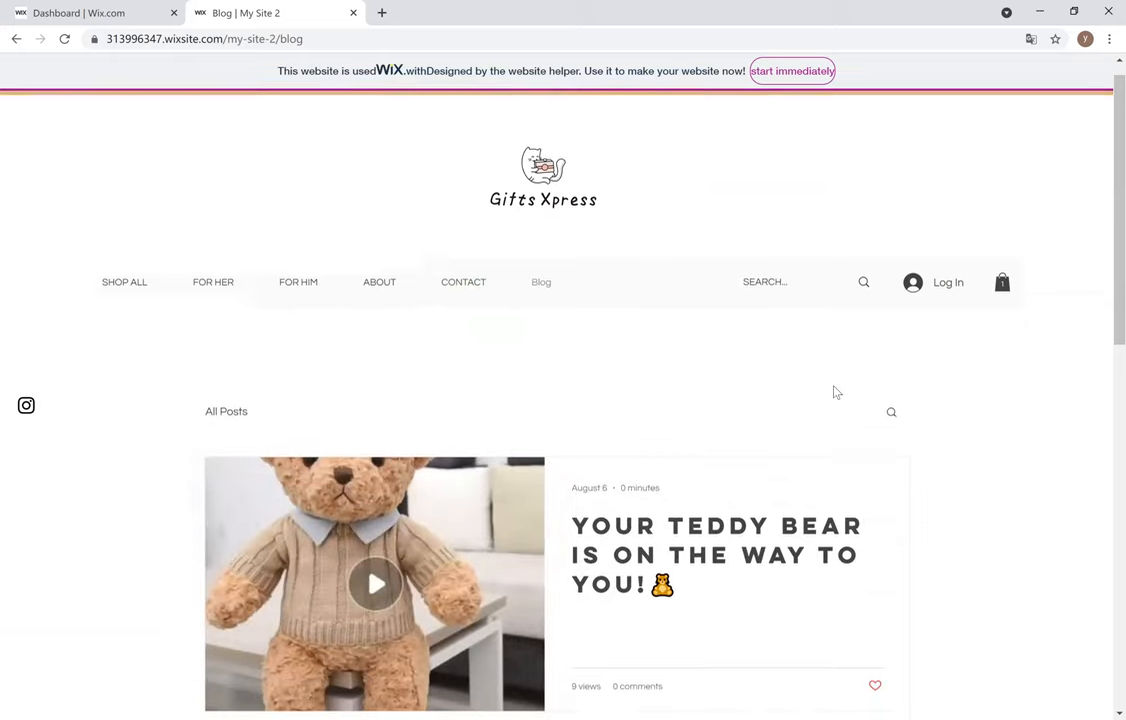
scroll("down", 3)
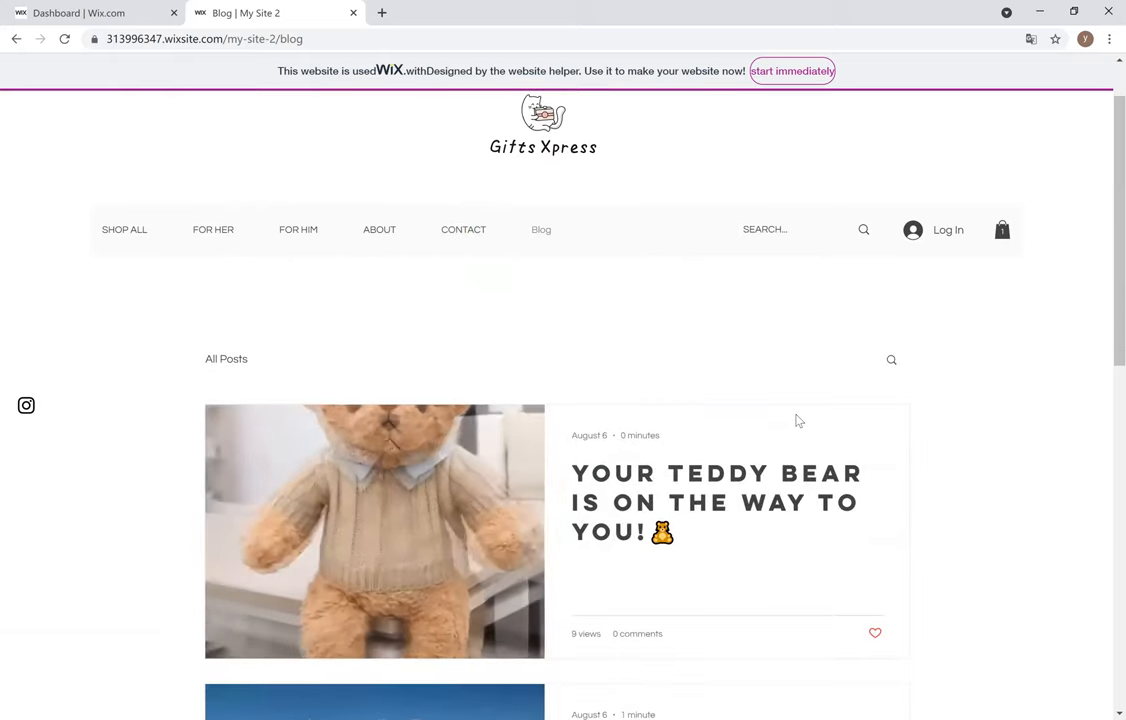
scroll("down", 3)
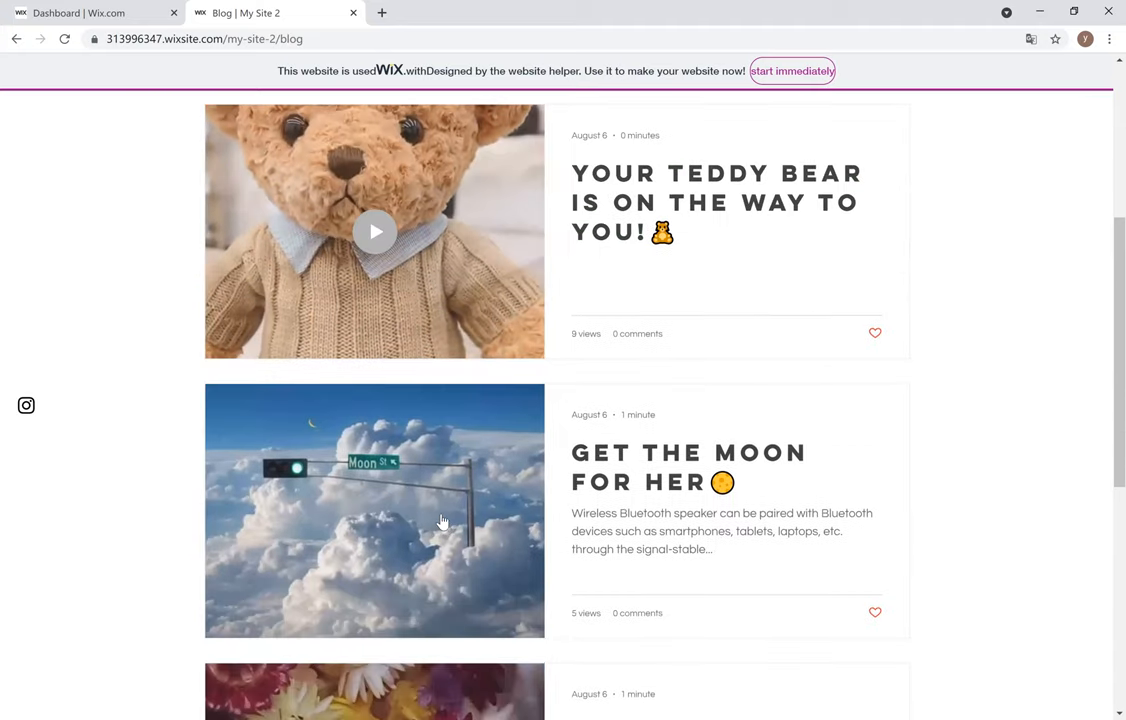
scroll("down", 3)
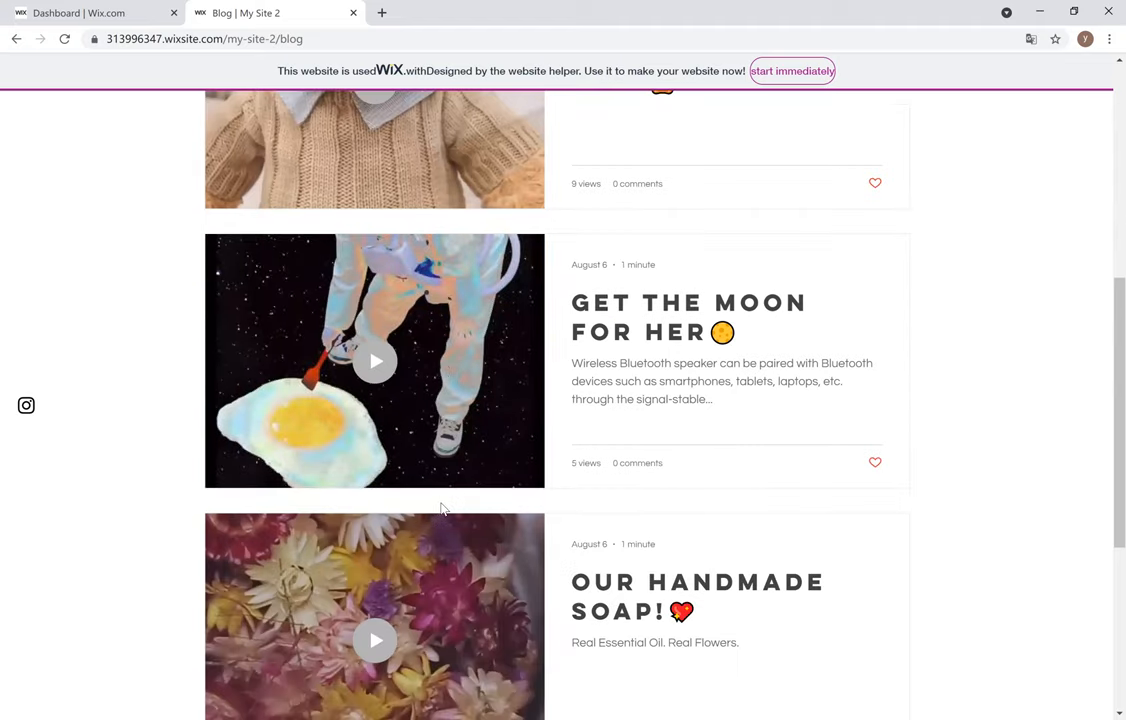
scroll("down", 3)
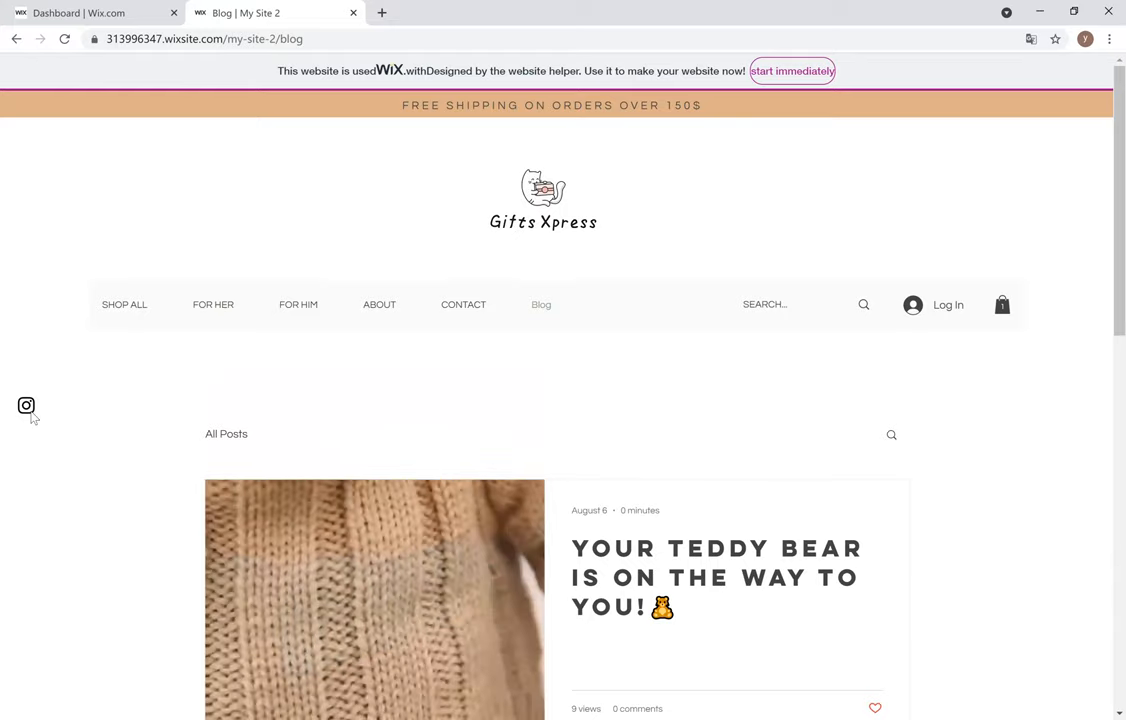
Open the Gifts Xpress Instagram profile from the site's icon and scroll its post grid
left_click(26, 405)
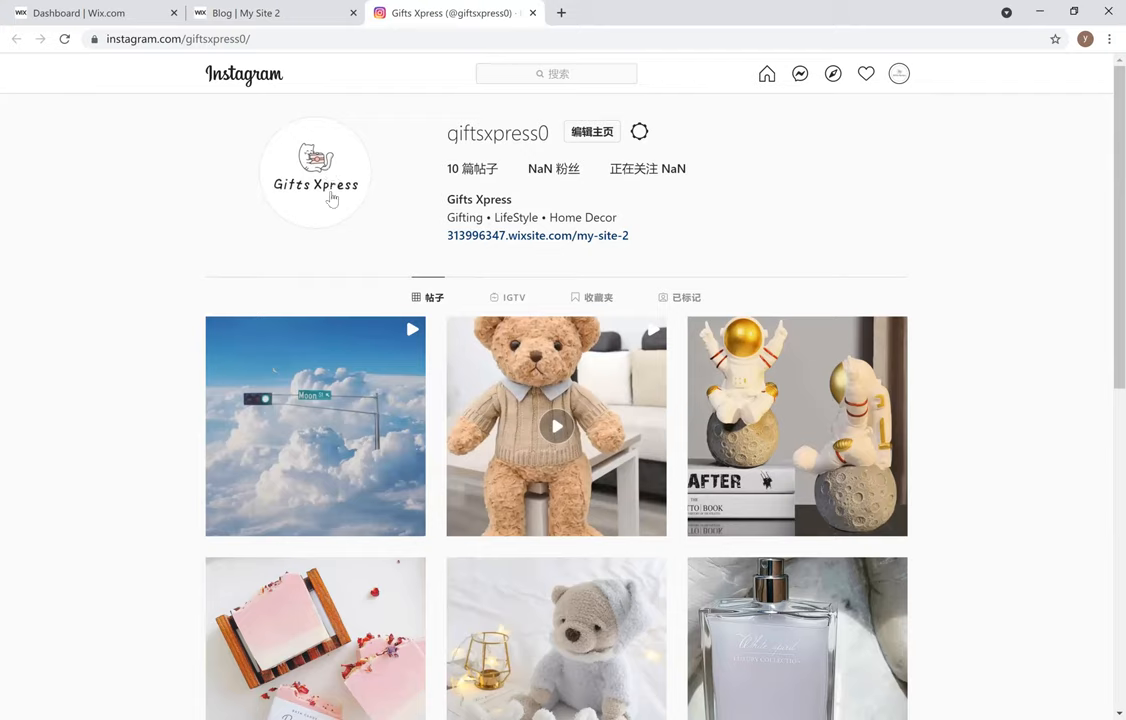
mouse_move(556, 253)
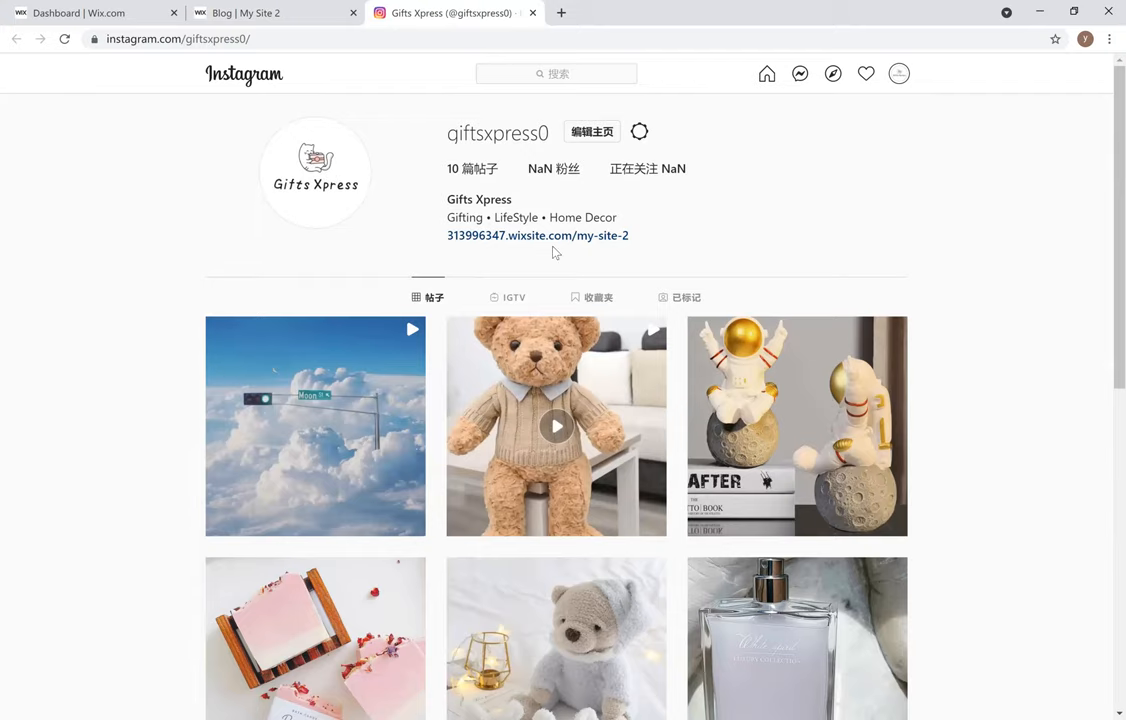
mouse_move(790, 289)
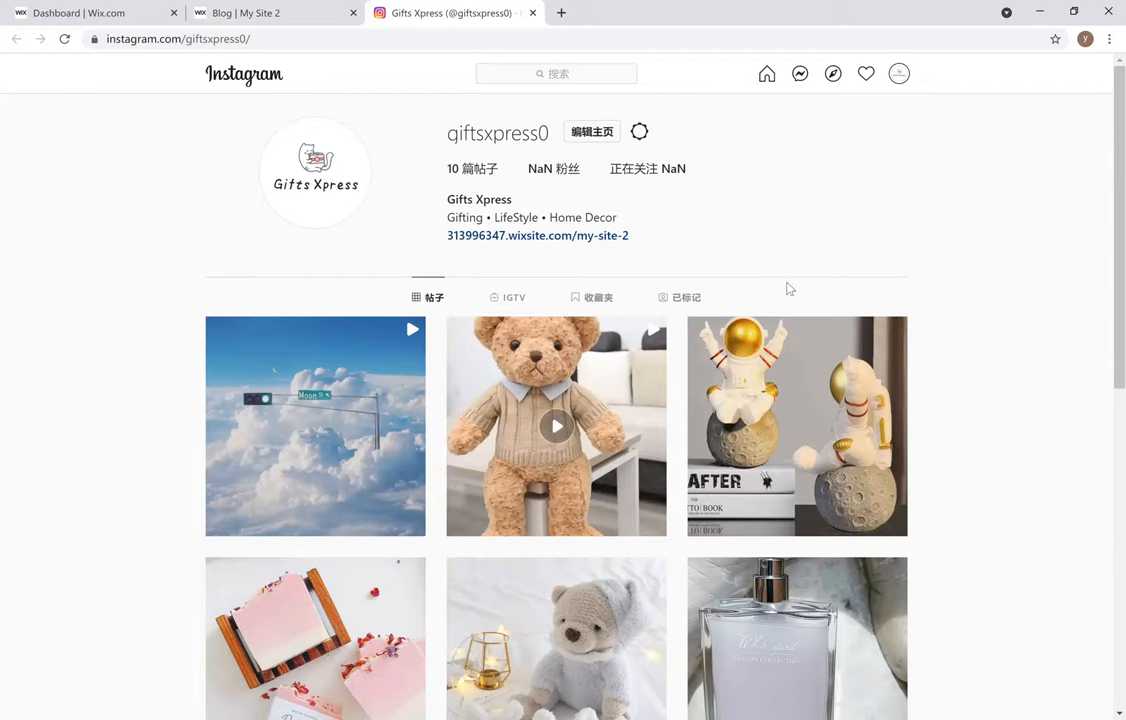
scroll("down", 3)
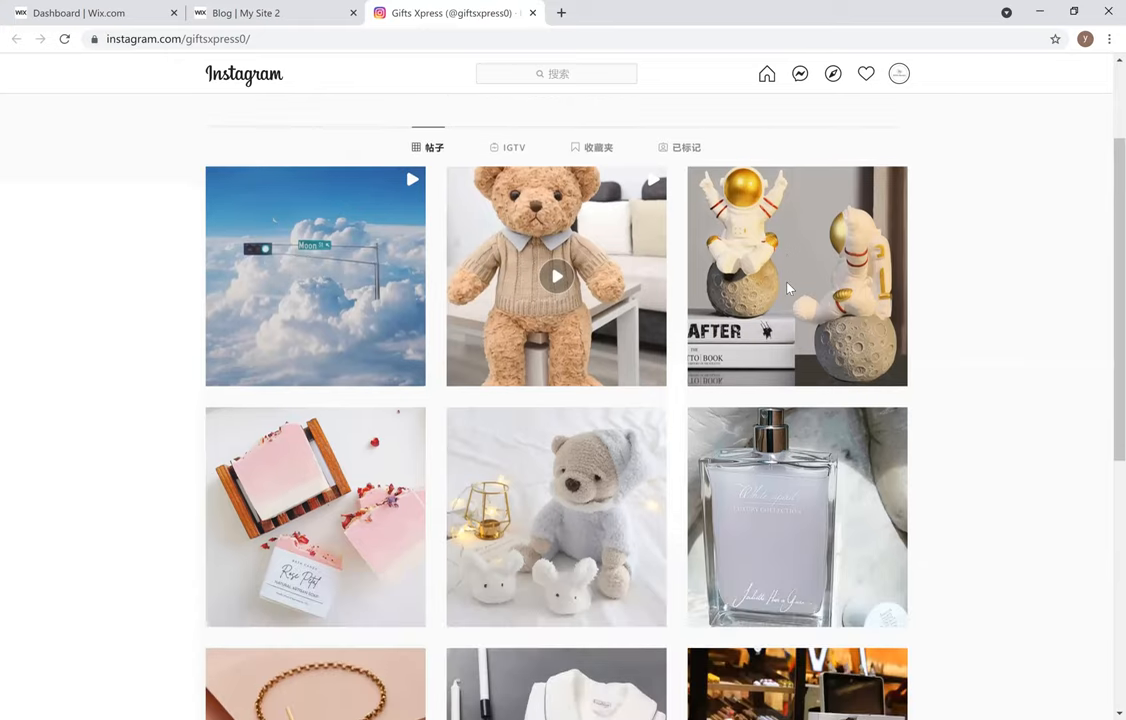
scroll("down", 3)
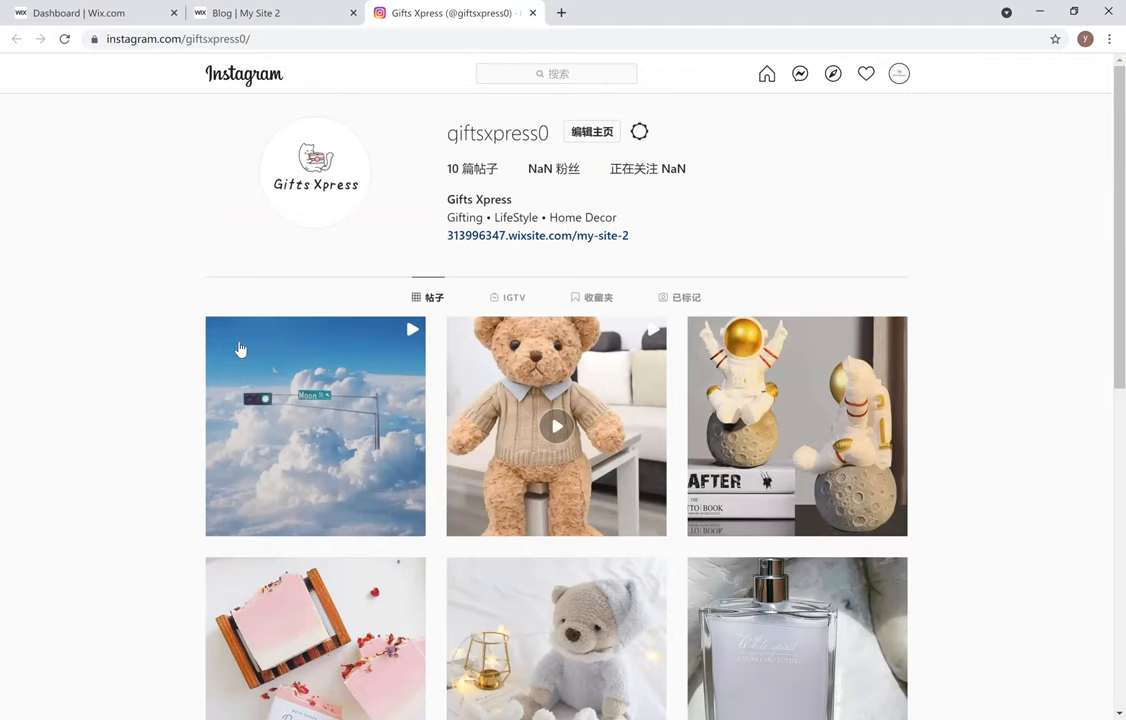
mouse_move(457, 565)
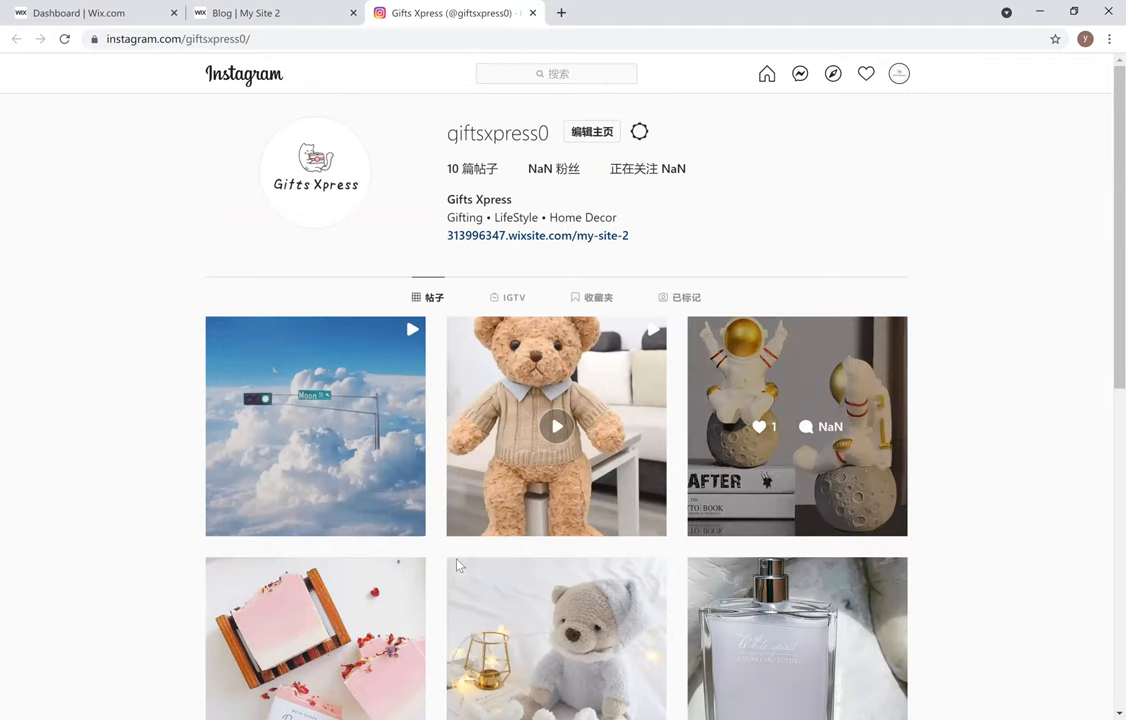